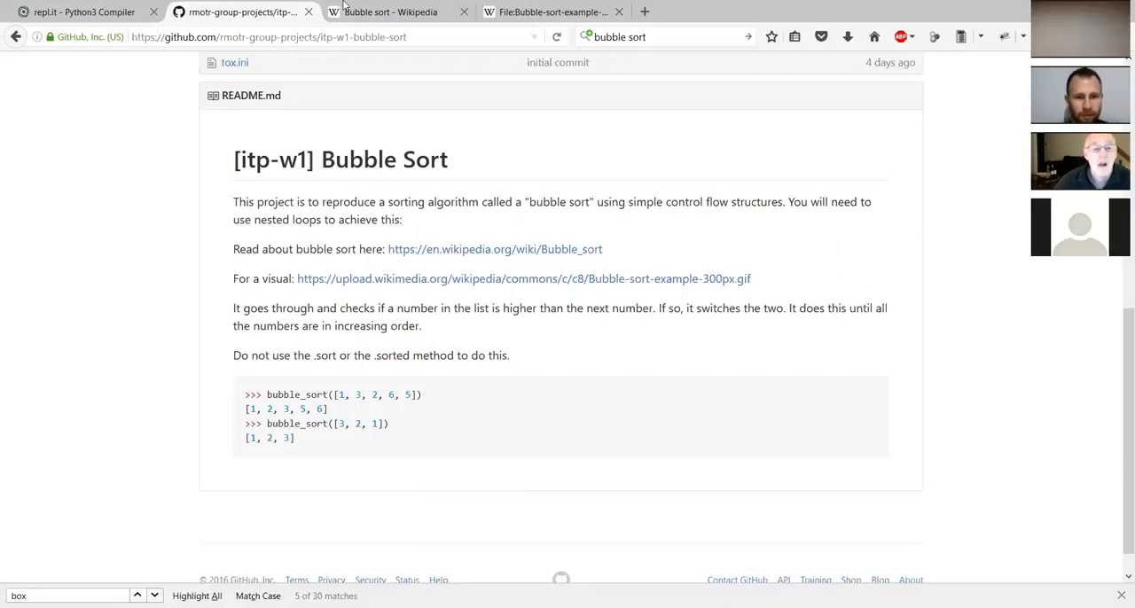
mouse_move(589, 237)
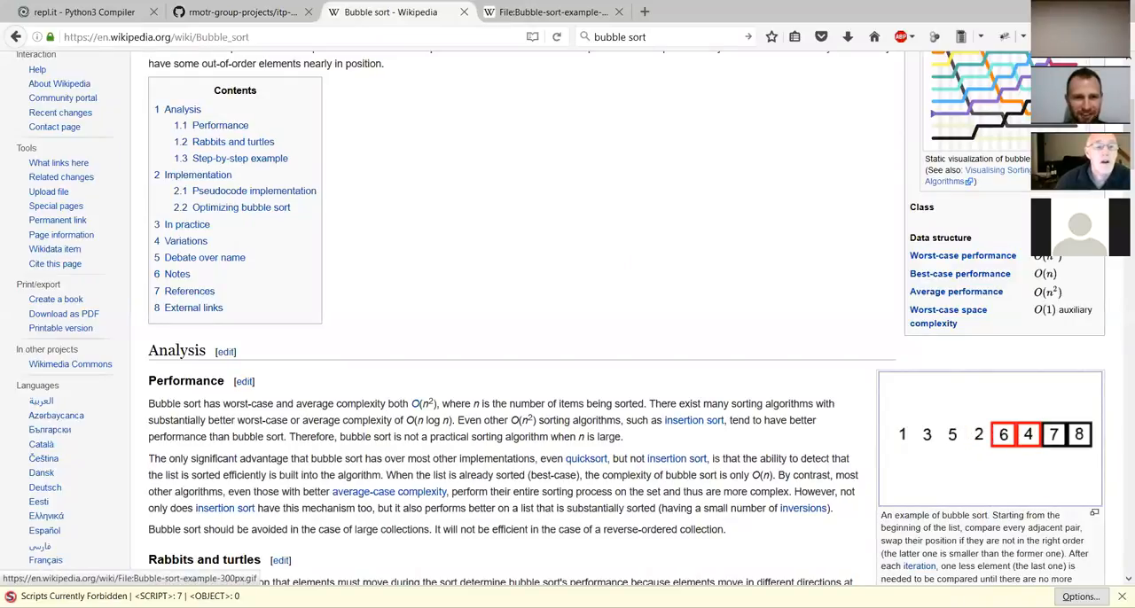
Open the bubble sort example GIF's file page and view the animation at full size.
click(990, 435)
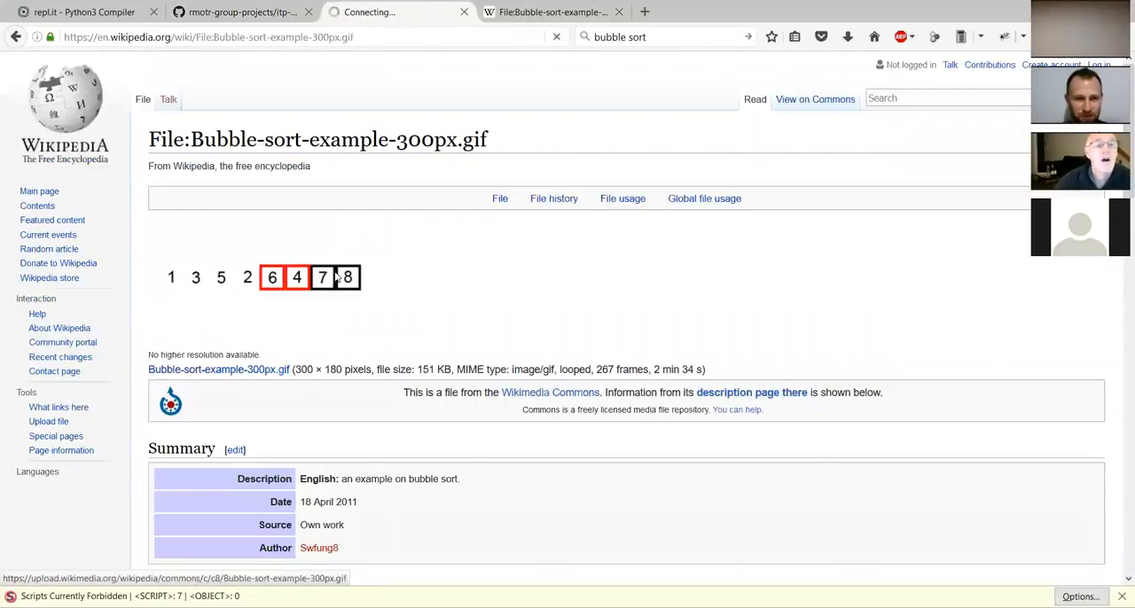
click(310, 276)
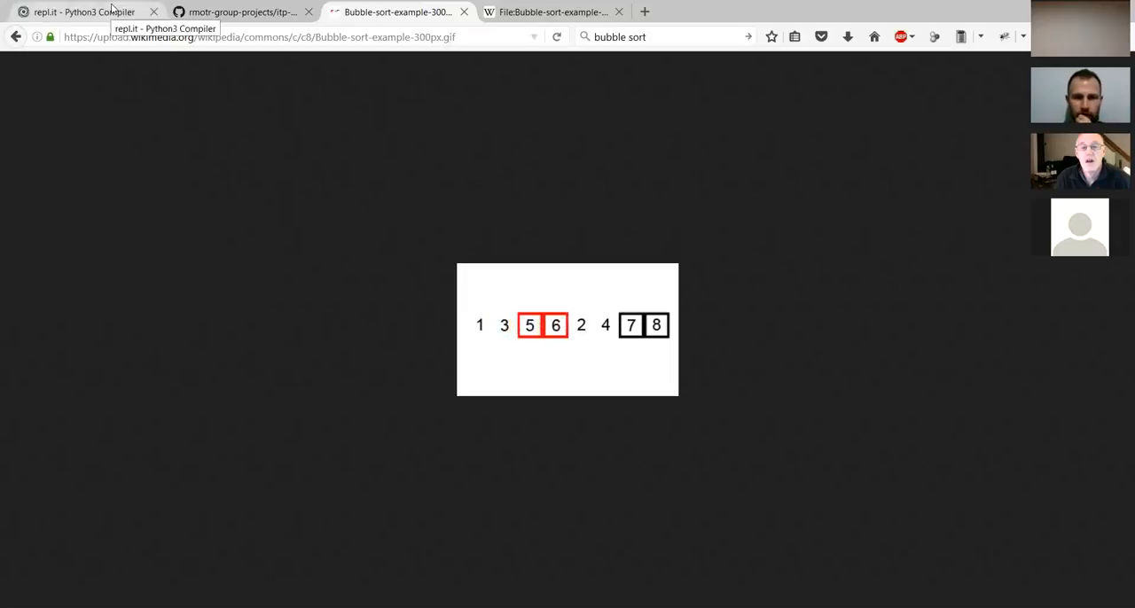
In a fresh Python editor, write x = 1, y = 2 and x = y on separate lines.
click(85, 11)
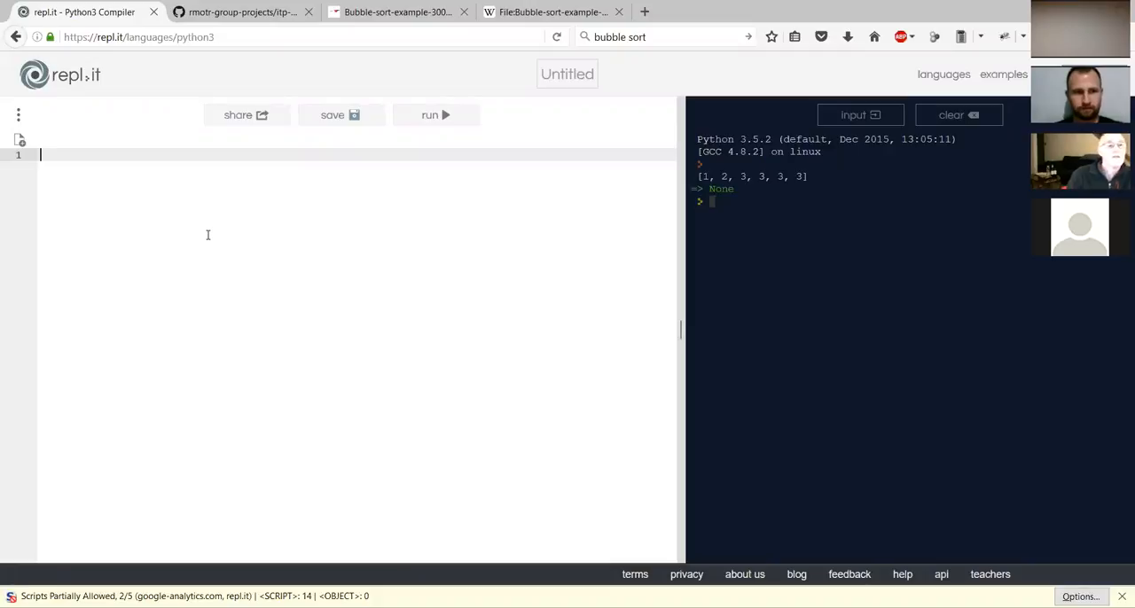
text(x)
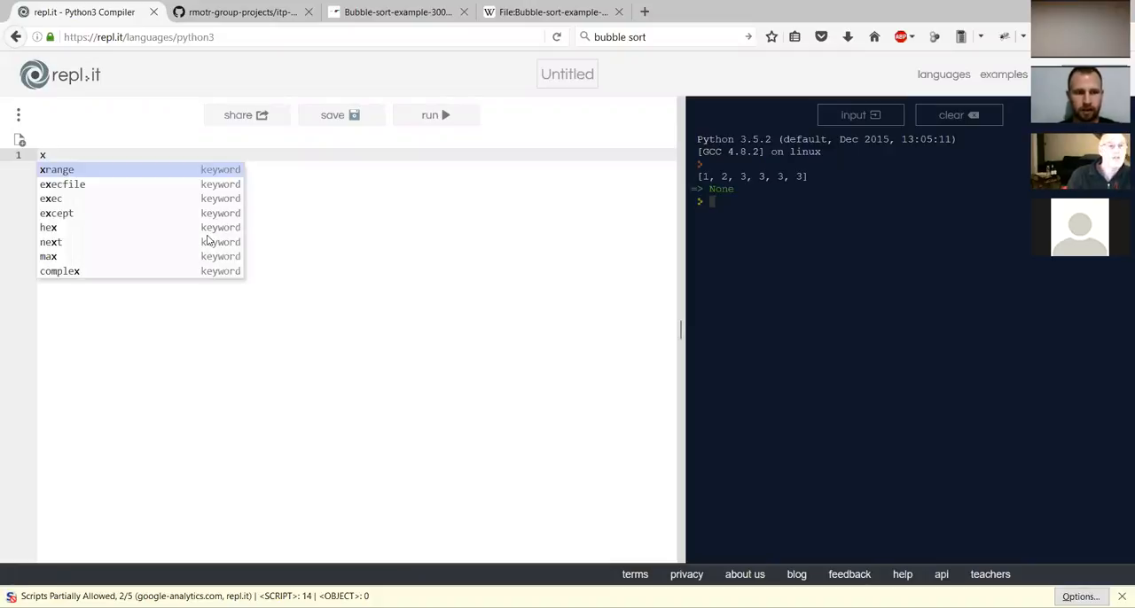
text(, y)
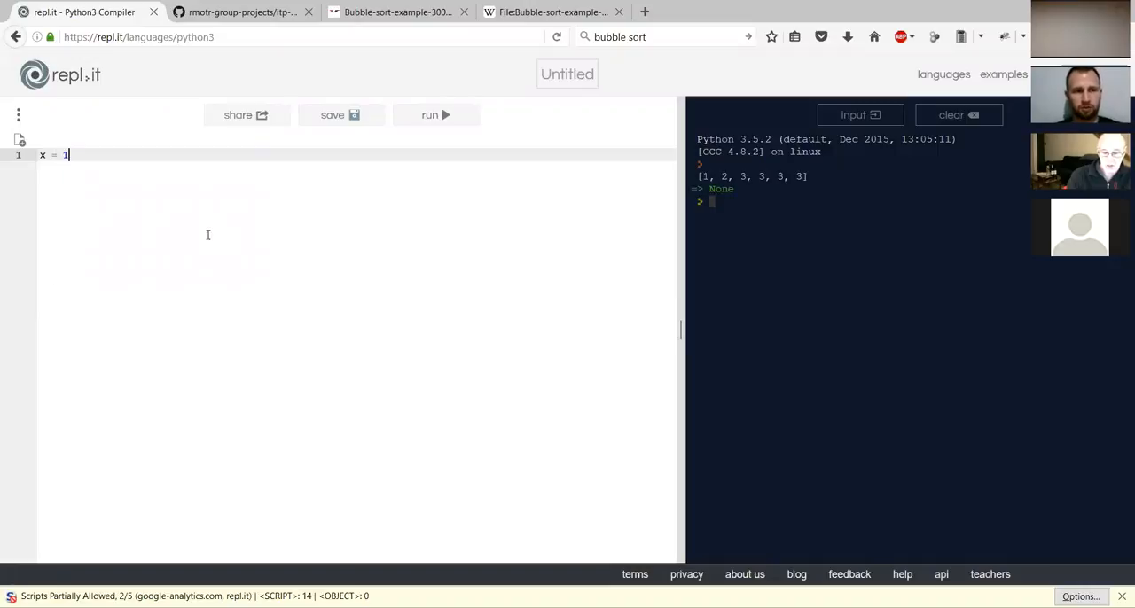
text(y = 2)
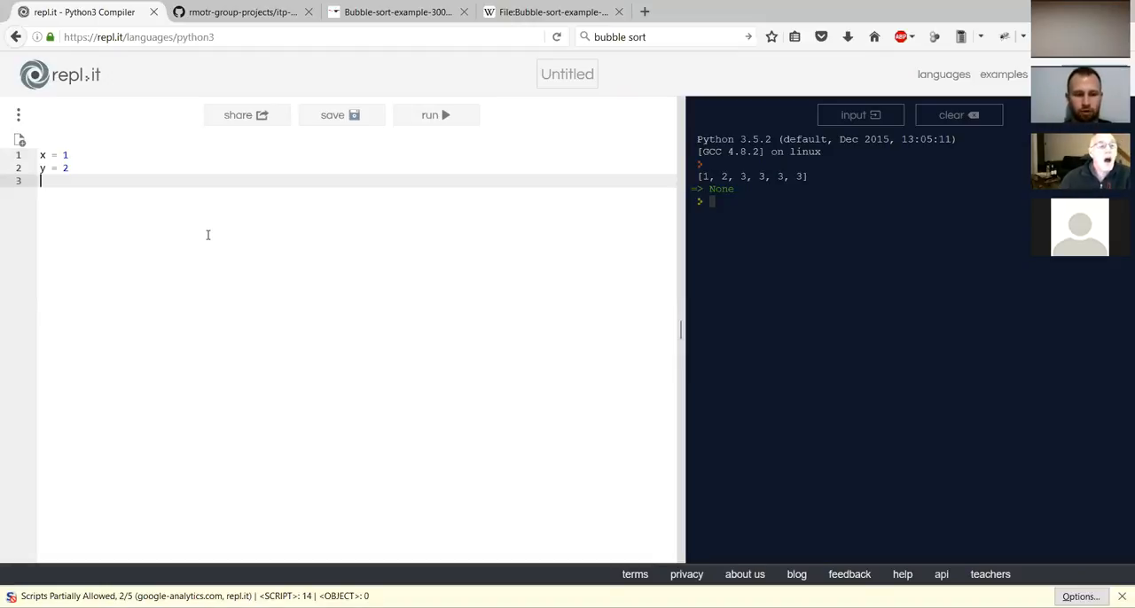
text(x = y)
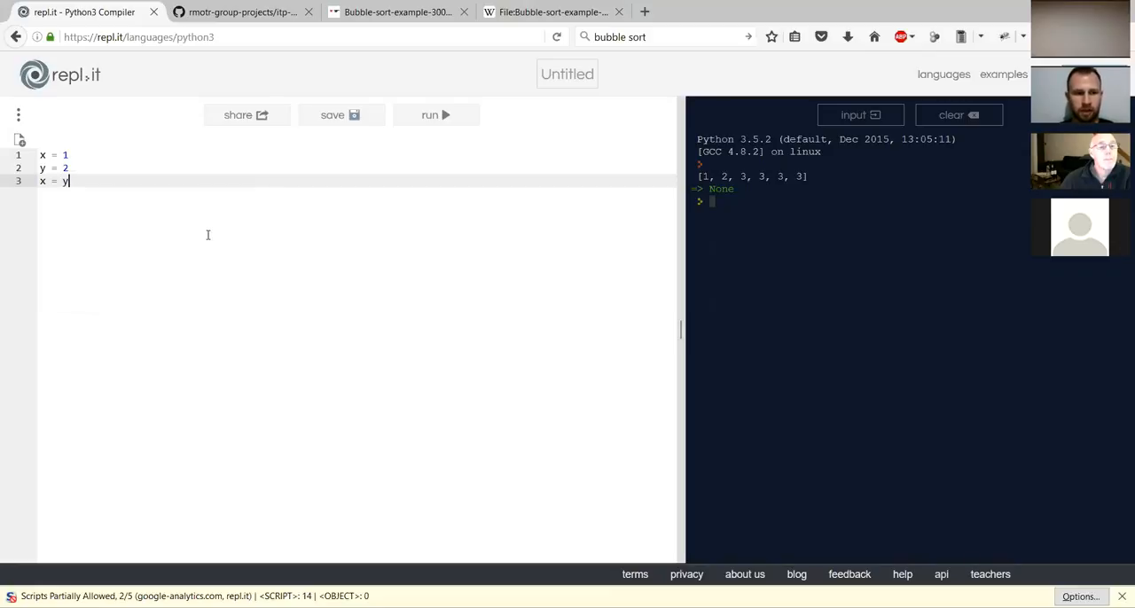
Replace the unfinished line 3 with temp = x, commented #1.
key(Backspace)
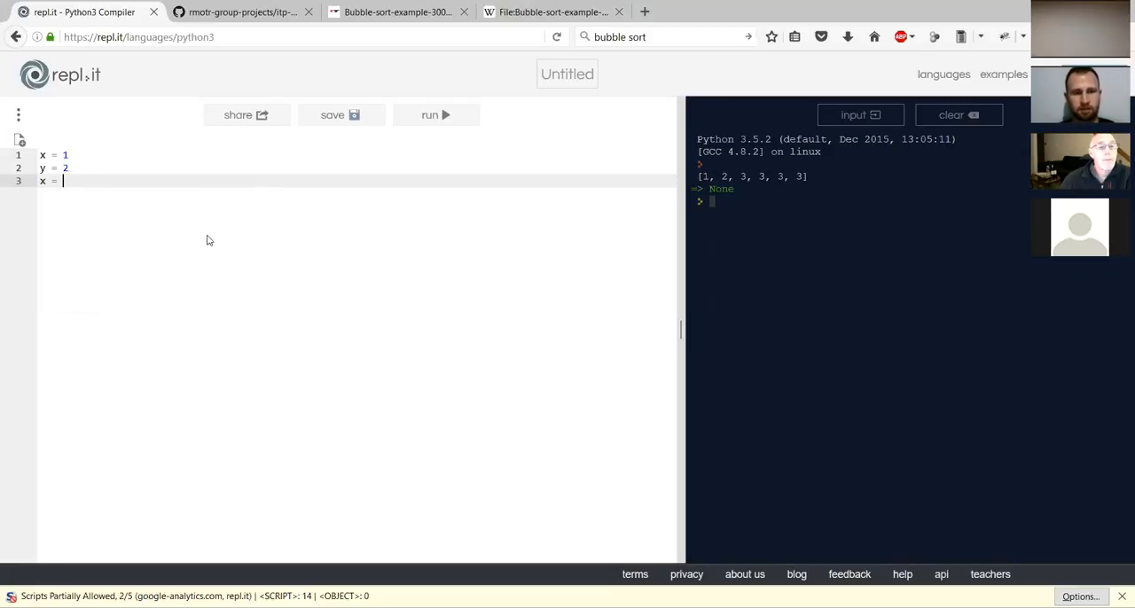
text(temp)
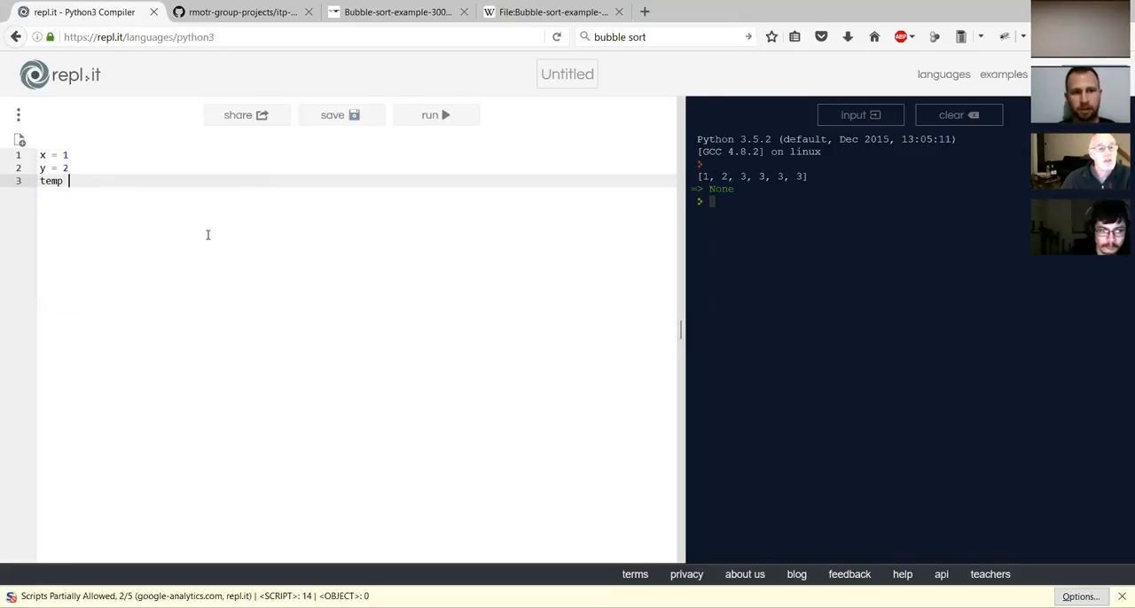
text(= xrange)
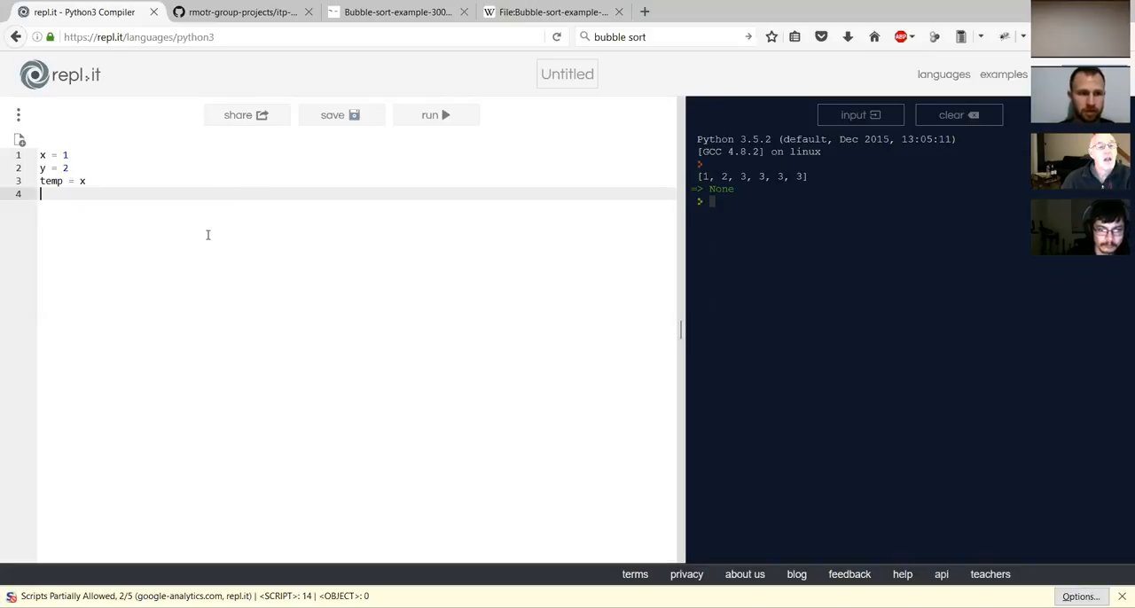
text(x = y)
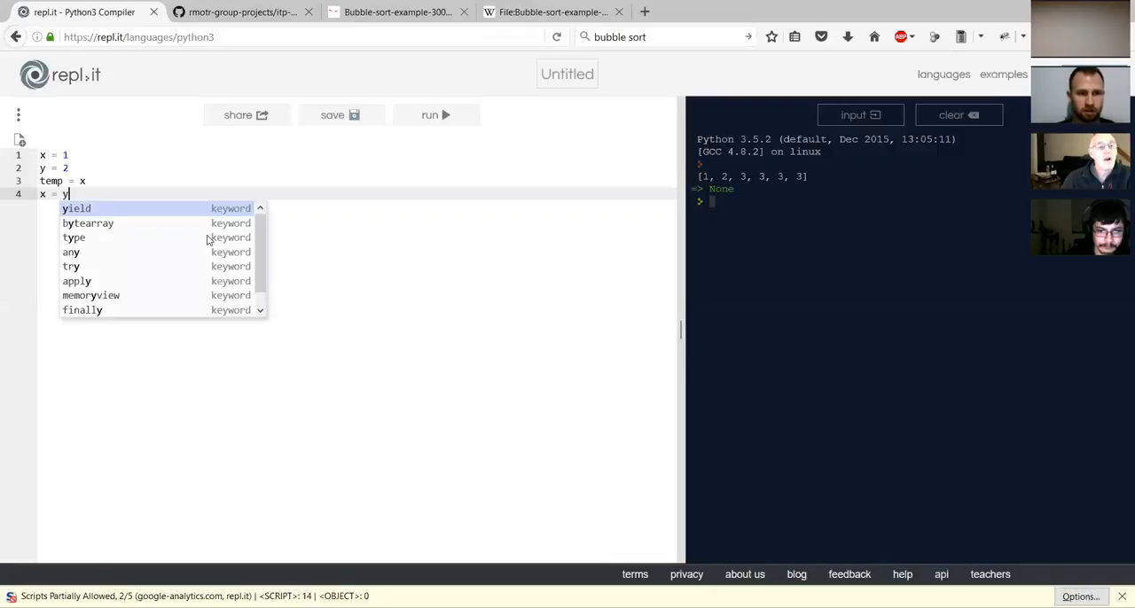
text(iel)
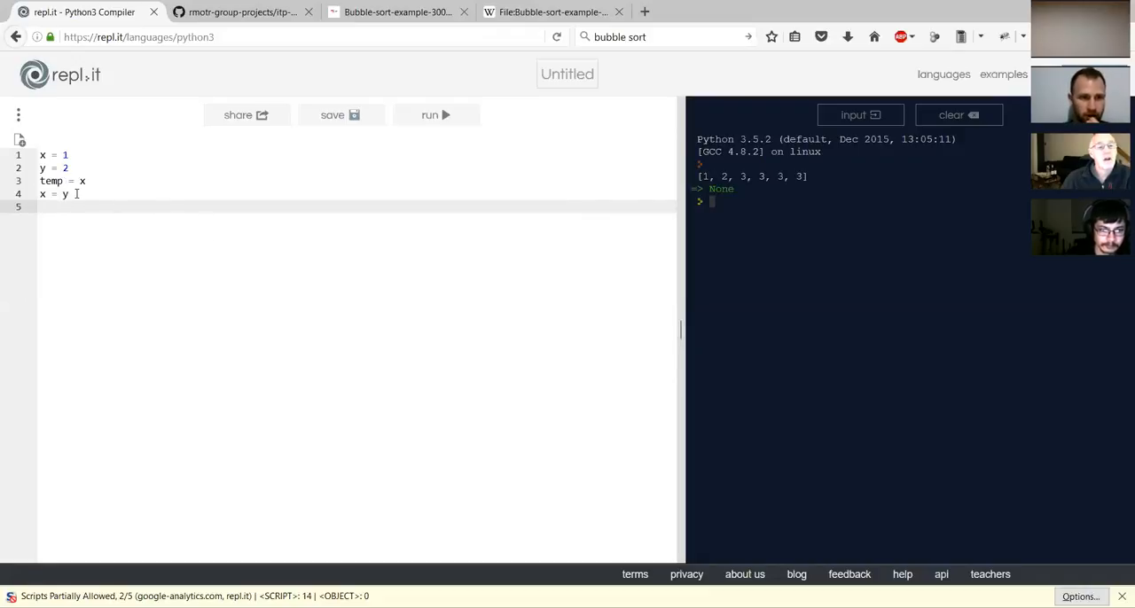
text(#)
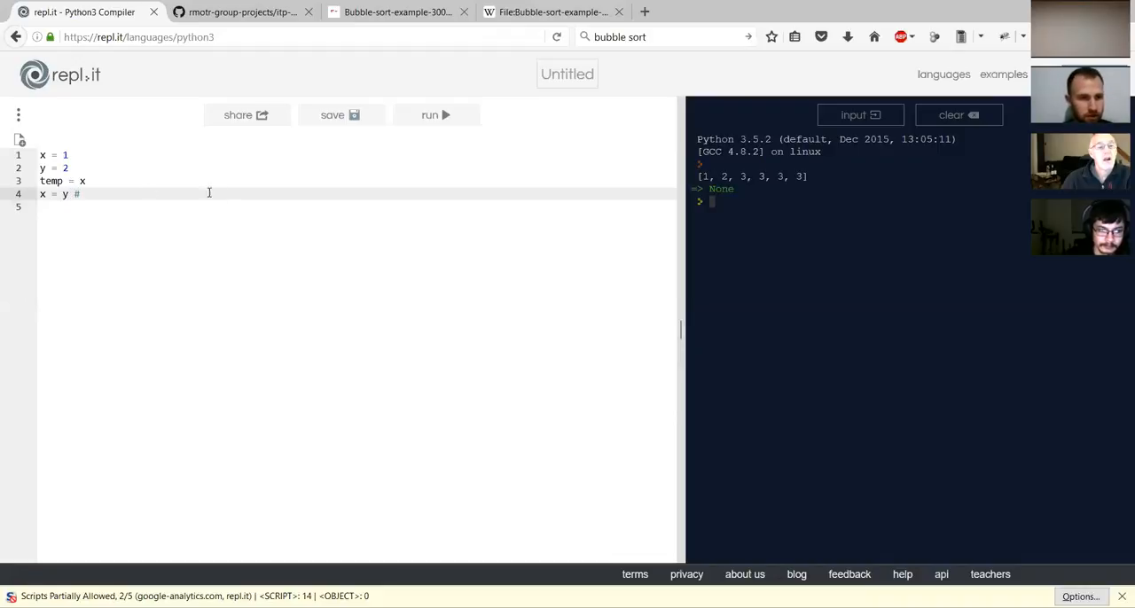
text(#1)
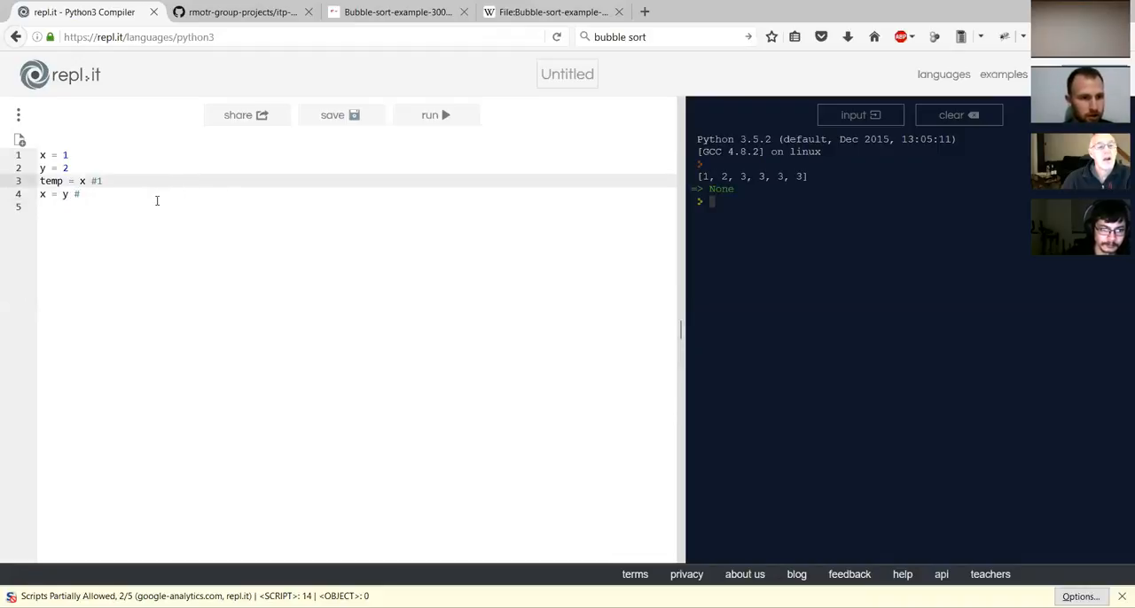
Add the swap lines x = y #2 and y = temp #1, then deselect.
text(2)
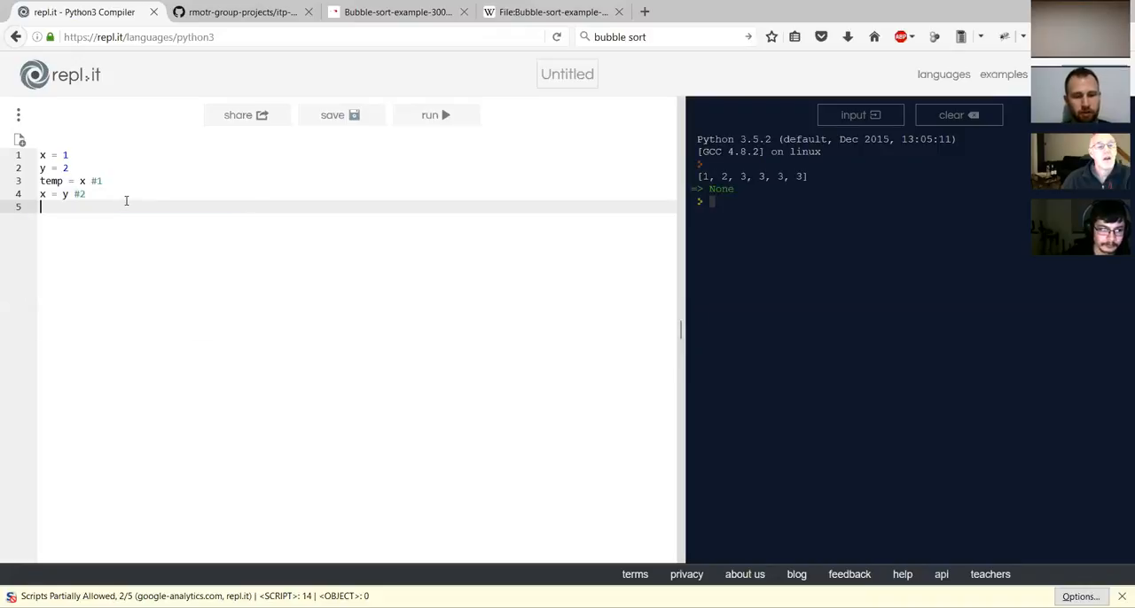
text(y = x)
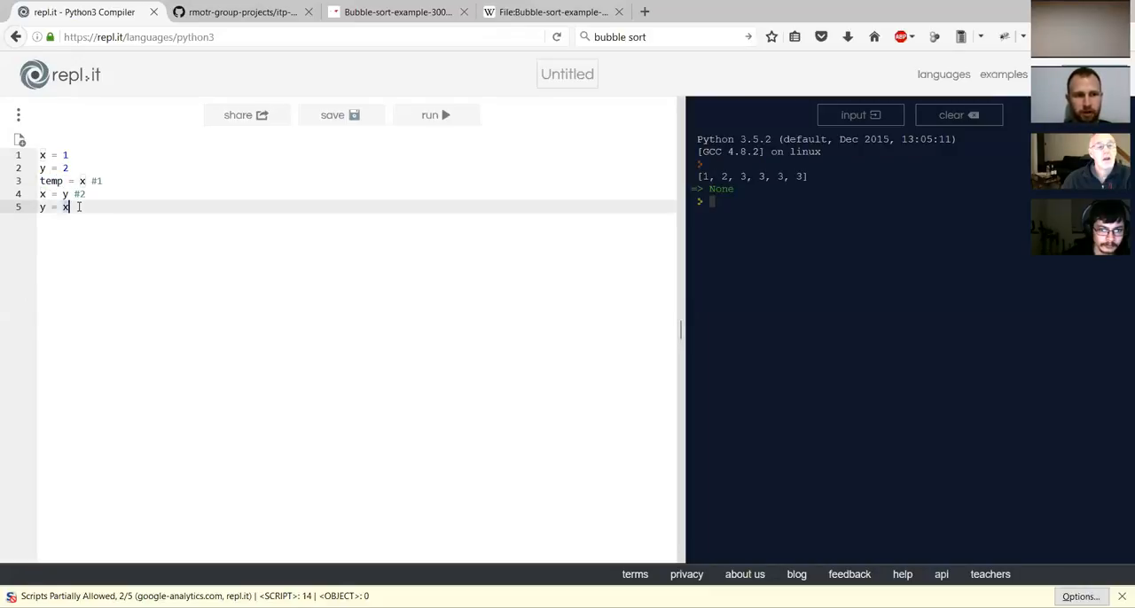
text(emp)
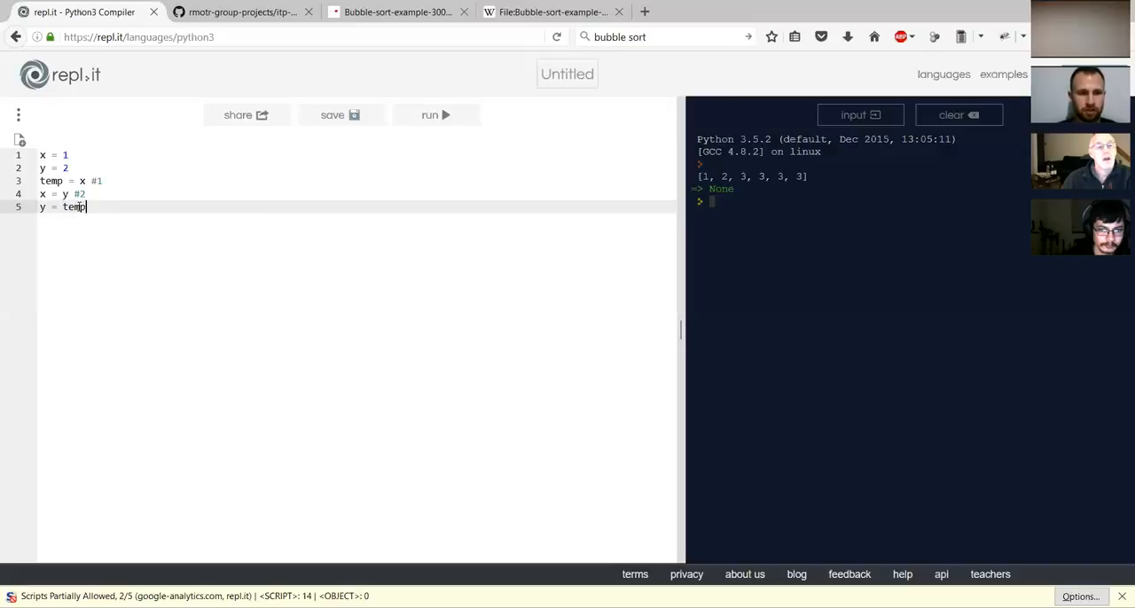
text(# 1)
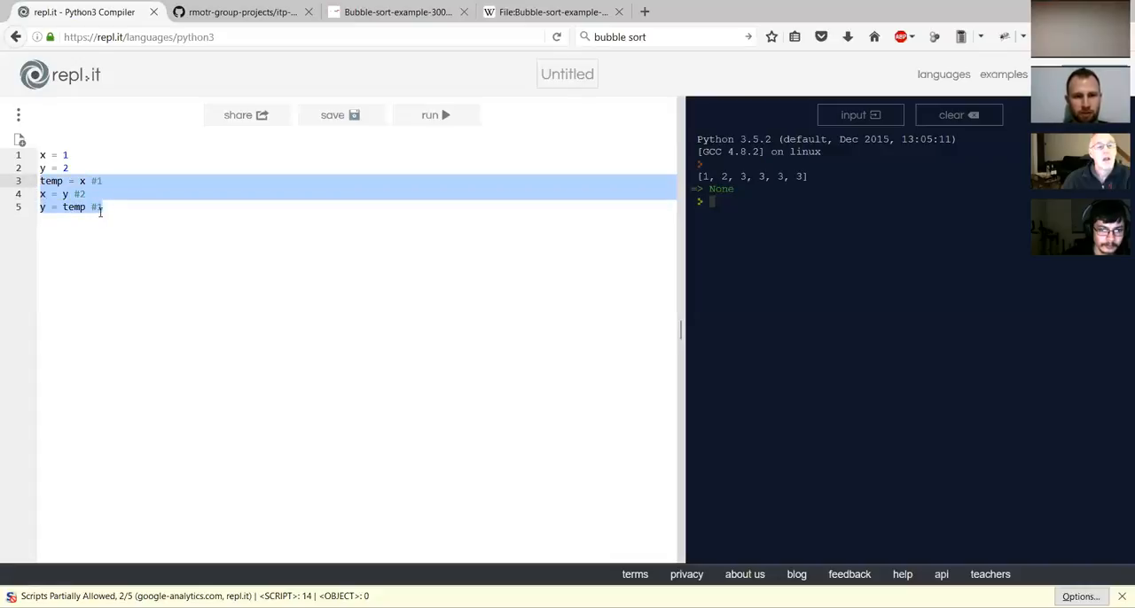
click(104, 207)
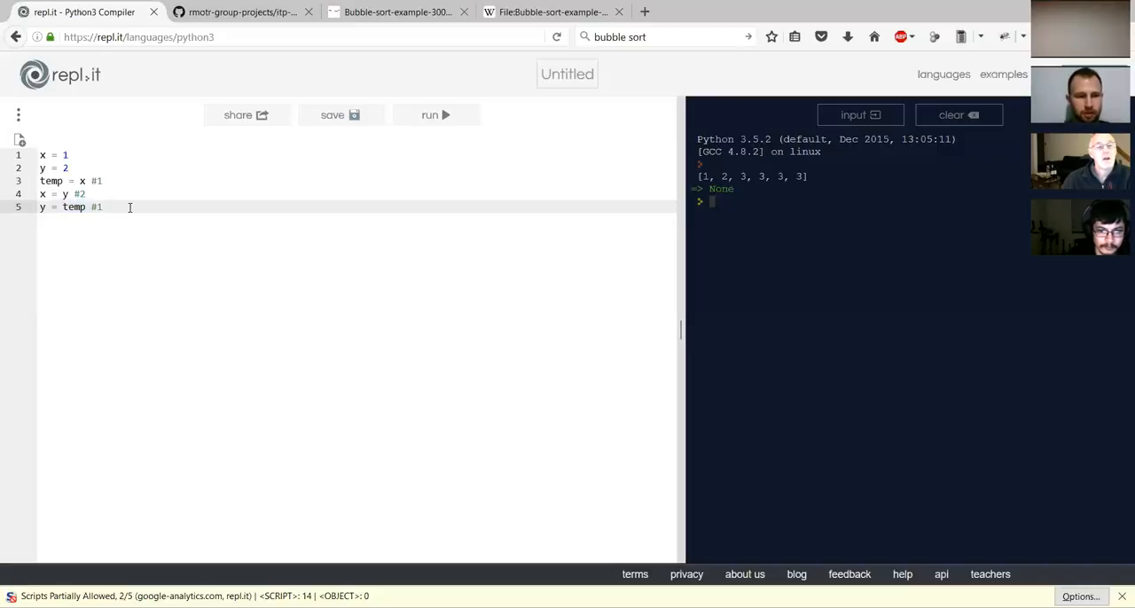
Add the one-line tuple swap x, y = y, x below the swap code.
key(Enter)
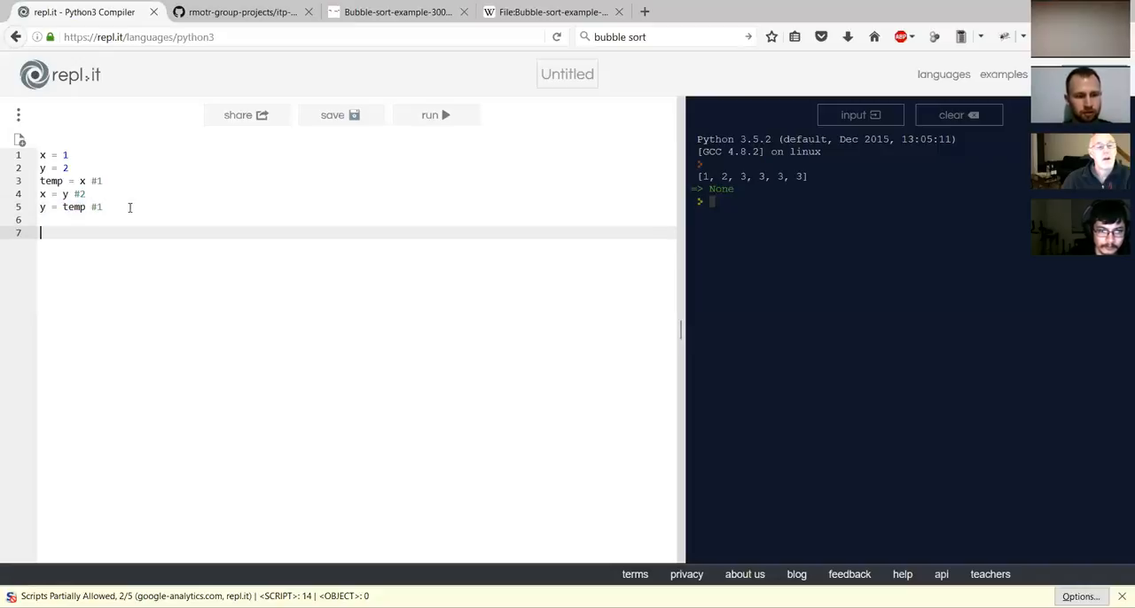
text(x, y)
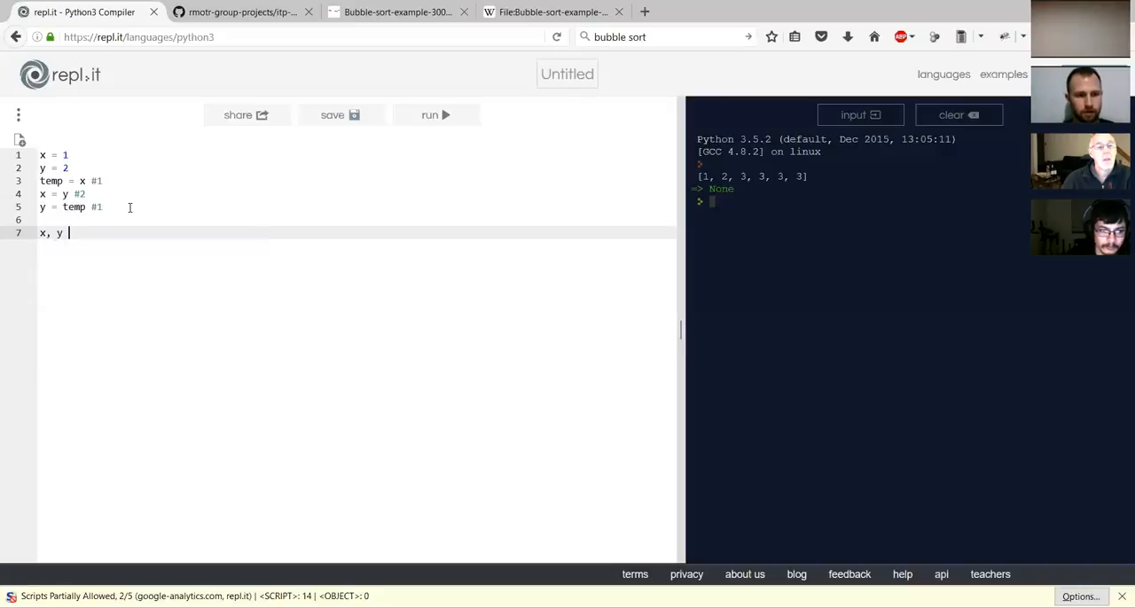
text(= y,)
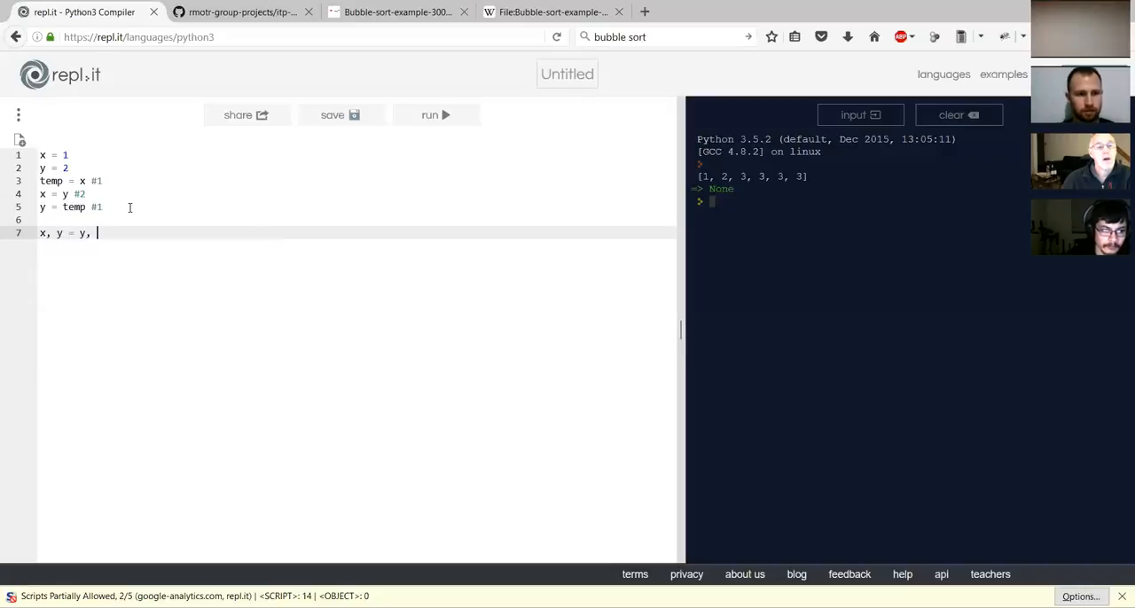
text(x)
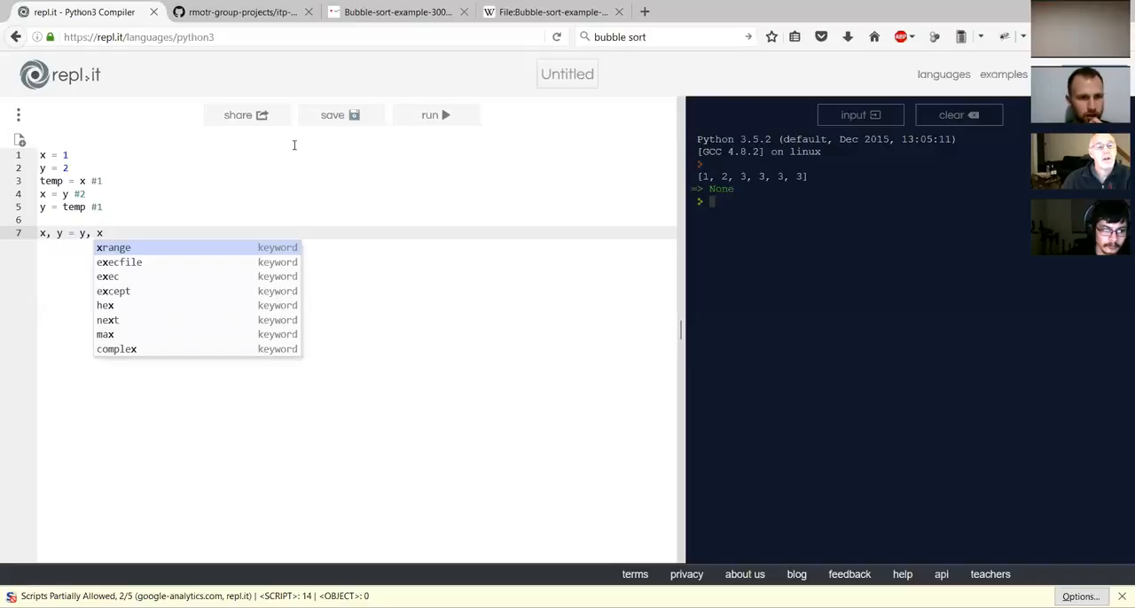
click(261, 234)
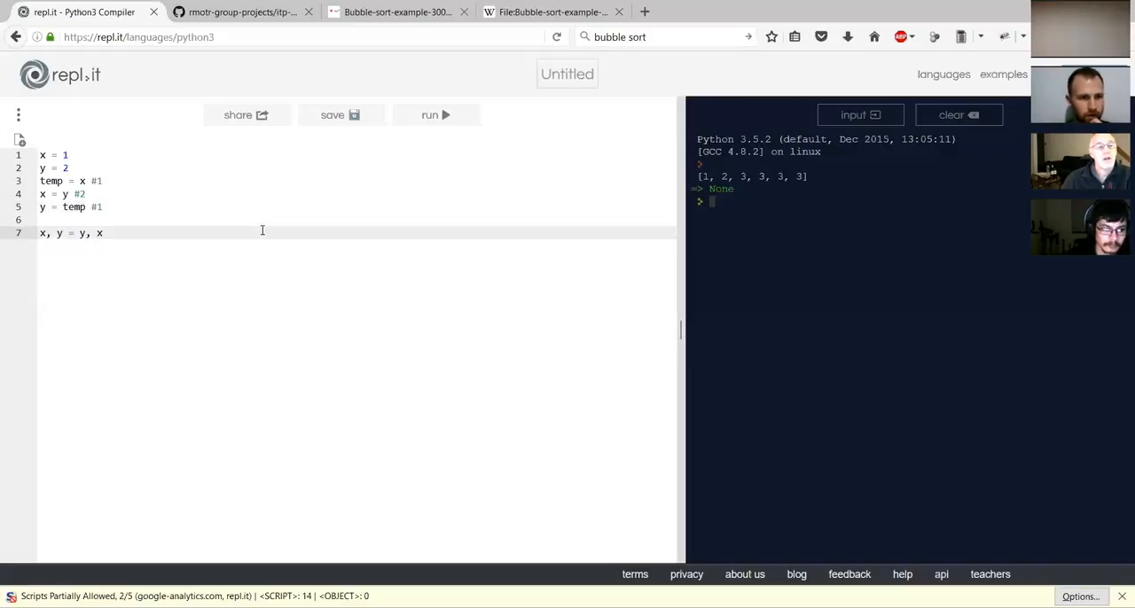
Comment out the three temp-variable swap lines, add print(x) and print(y), and run.
drag(40, 180, 101, 207)
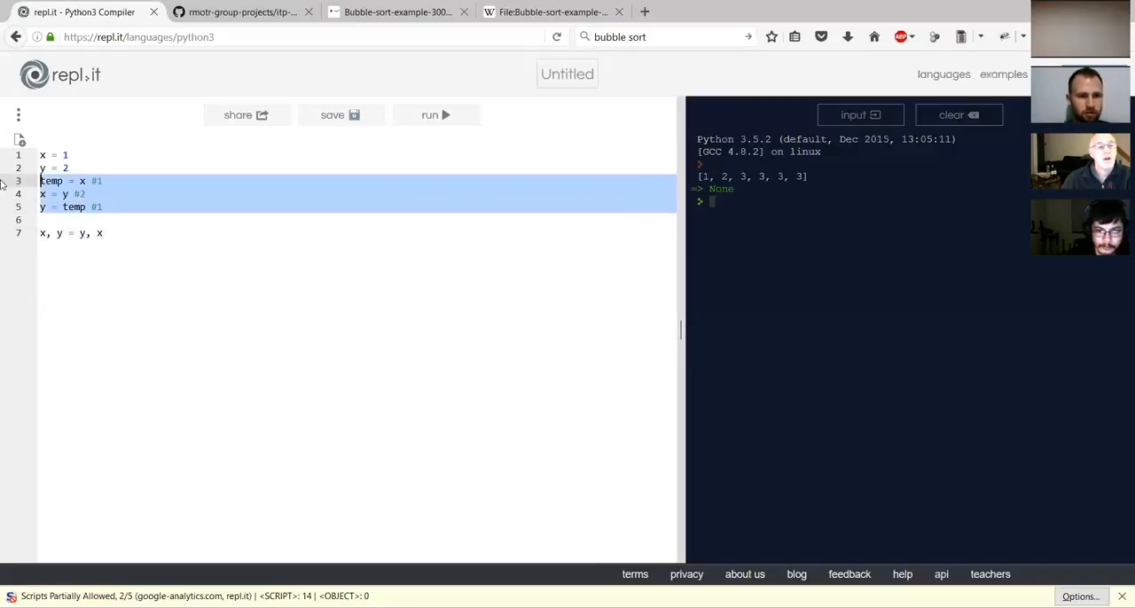
key(ctrl+/)
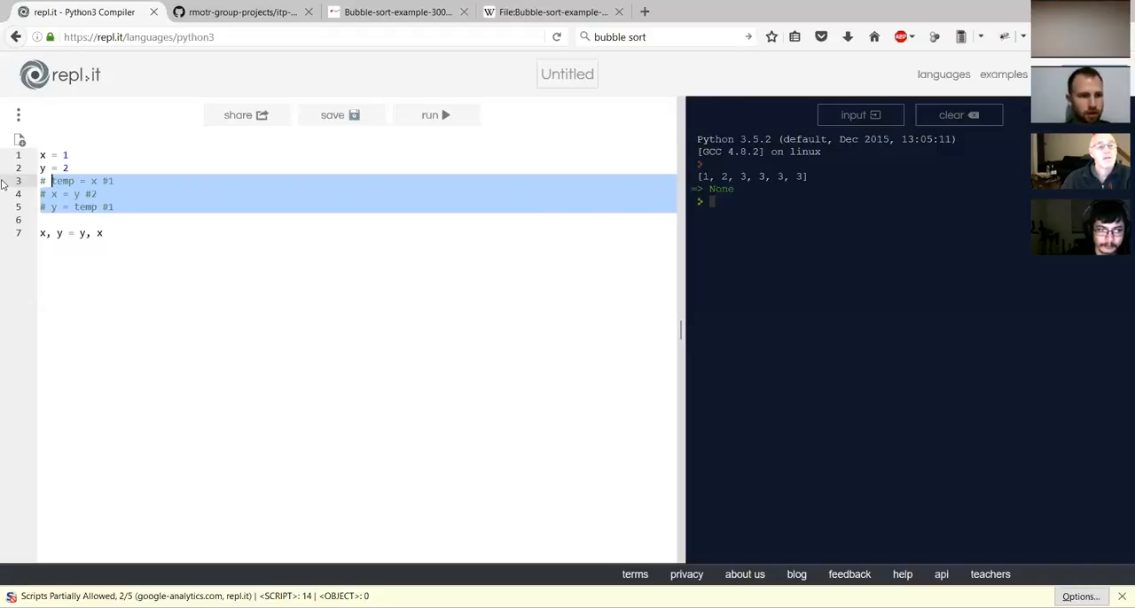
text(print)
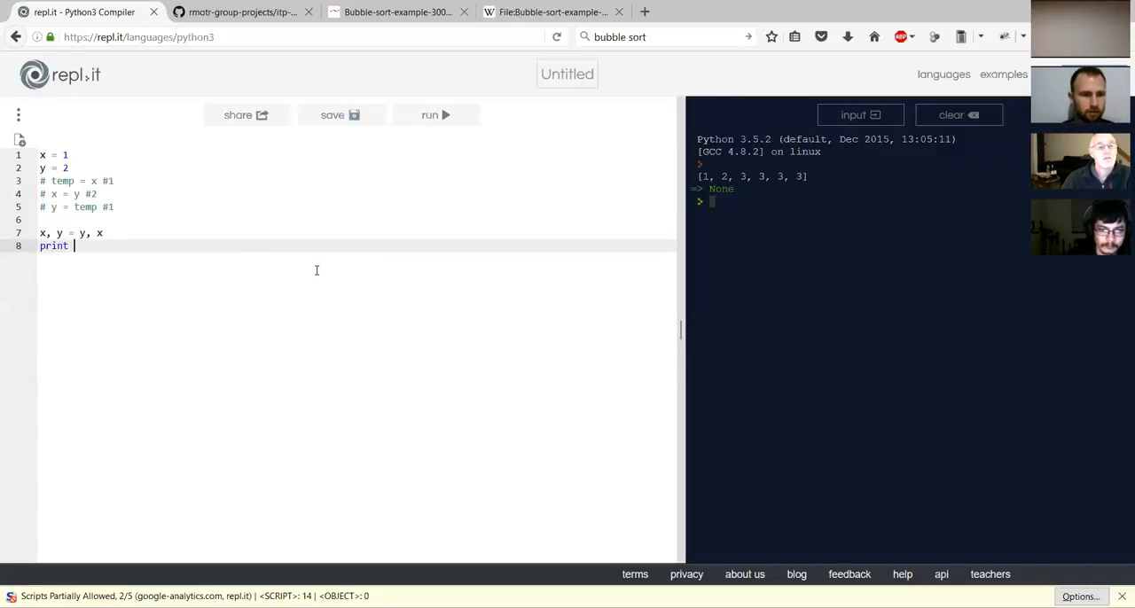
key(BackSpace)
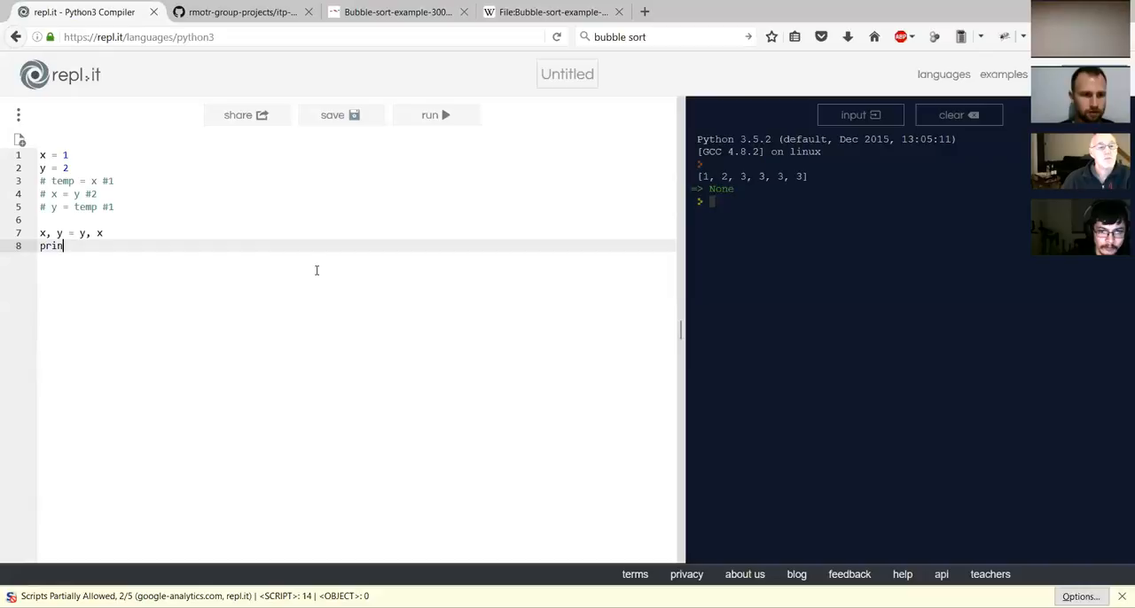
text(t(x)
text(print)
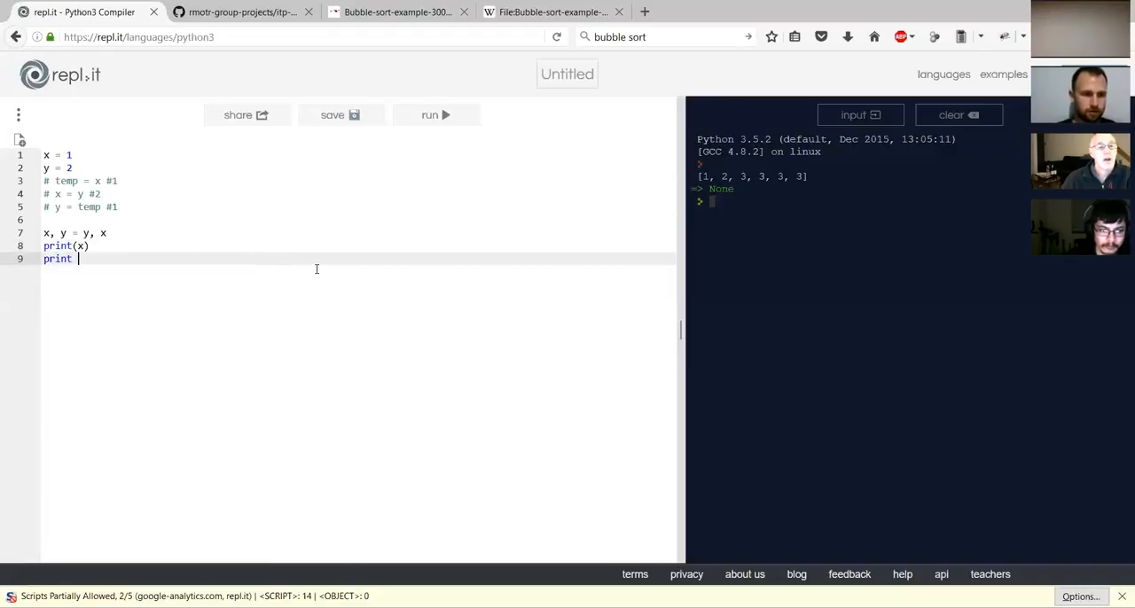
text(y))
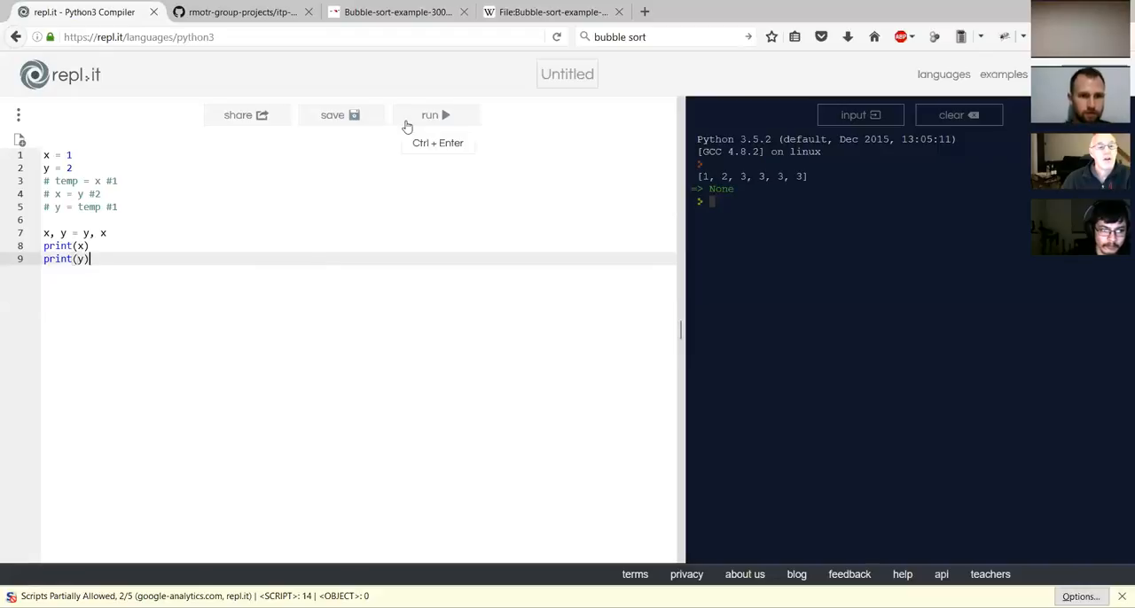
click(435, 115)
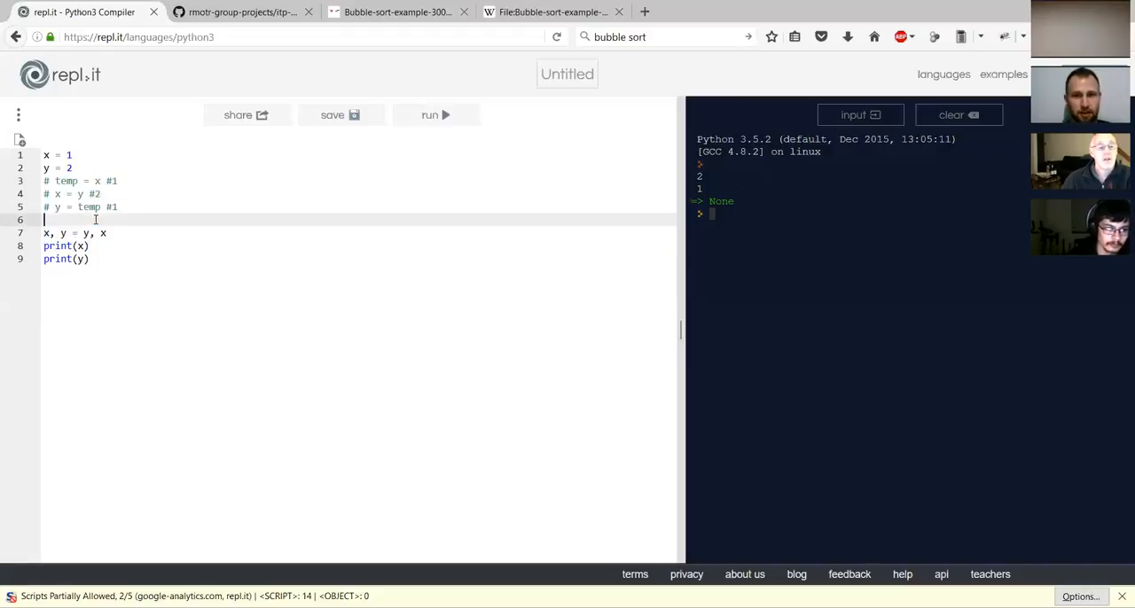
Return to the GitHub bubble sort project README.
click(241, 11)
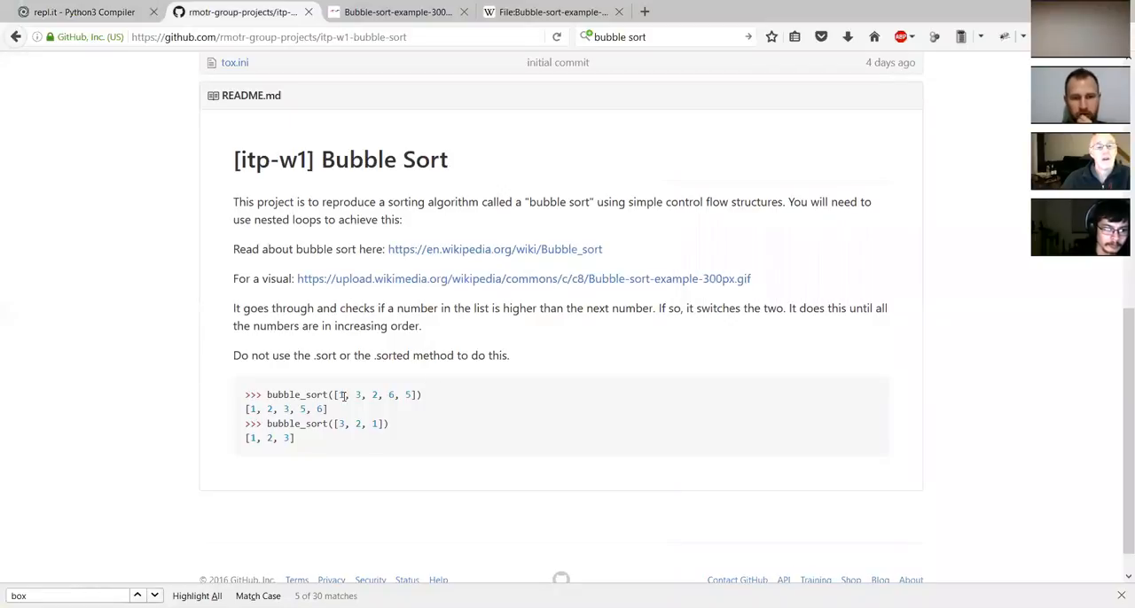
drag(336, 394, 414, 394)
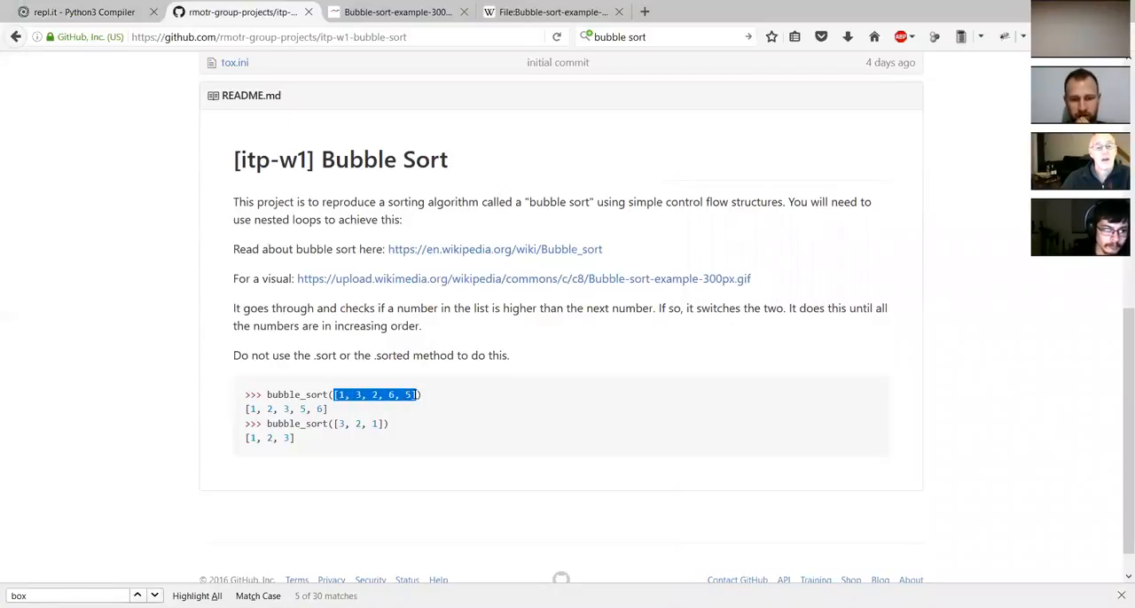
click(340, 394)
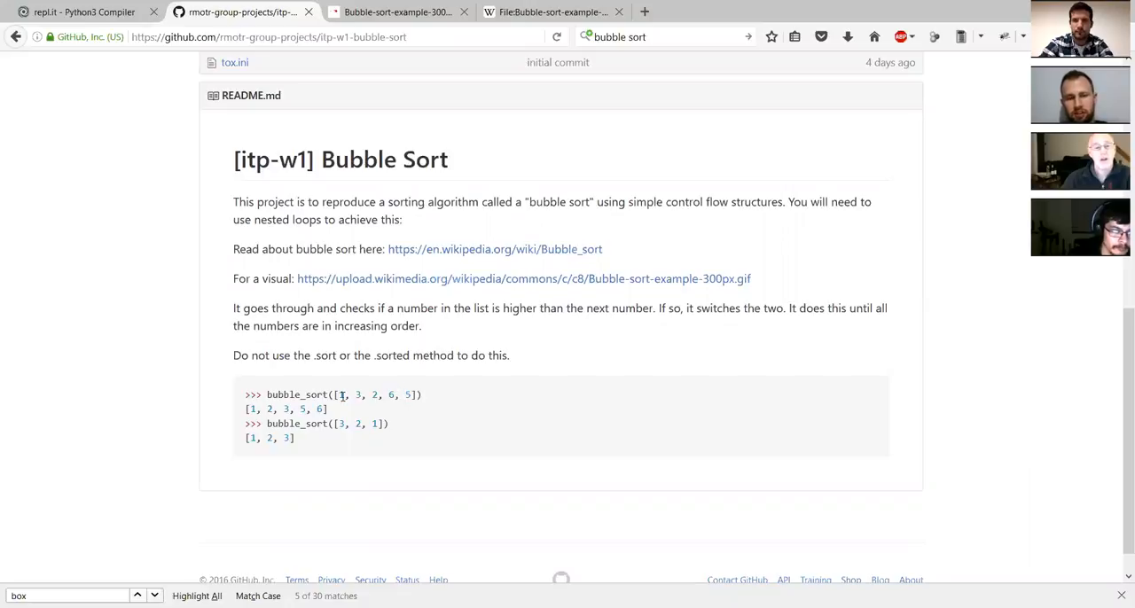
drag(339, 394, 399, 395)
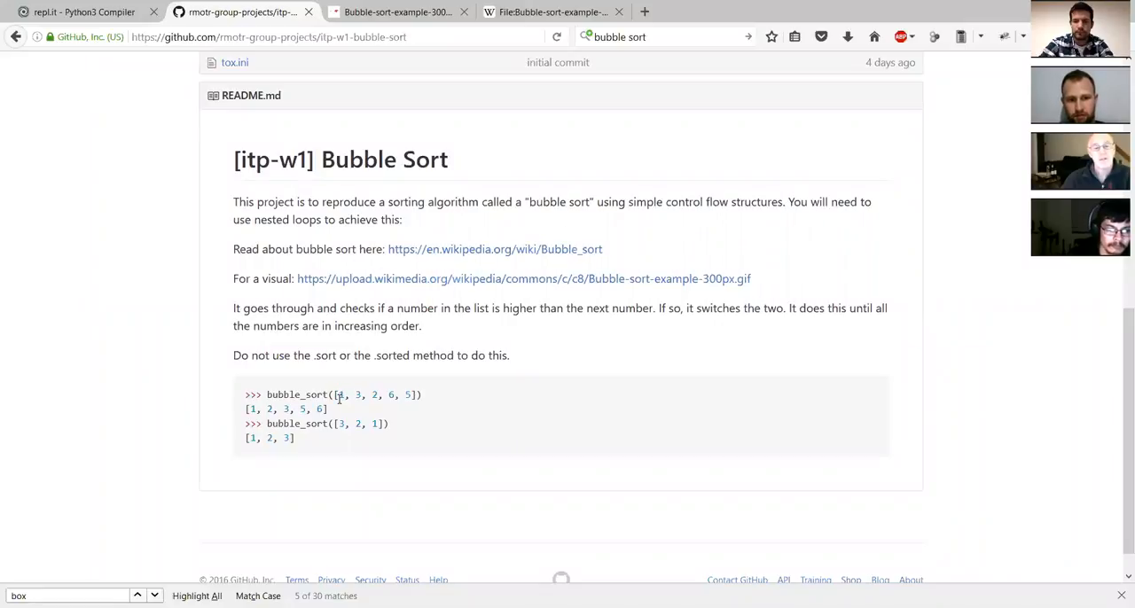
drag(337, 395, 410, 395)
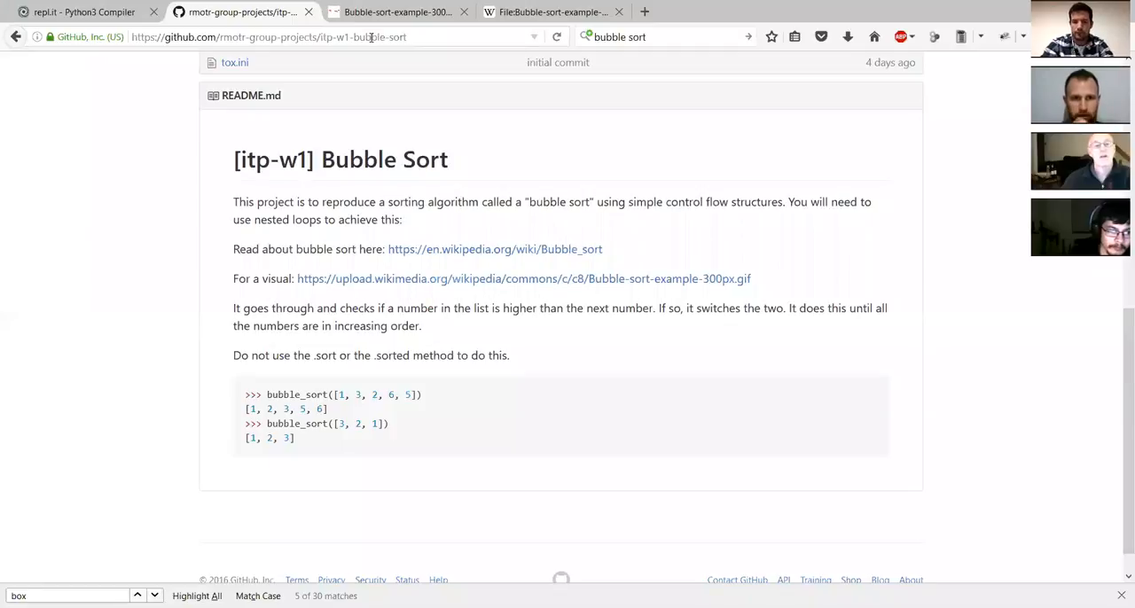
click(266, 36)
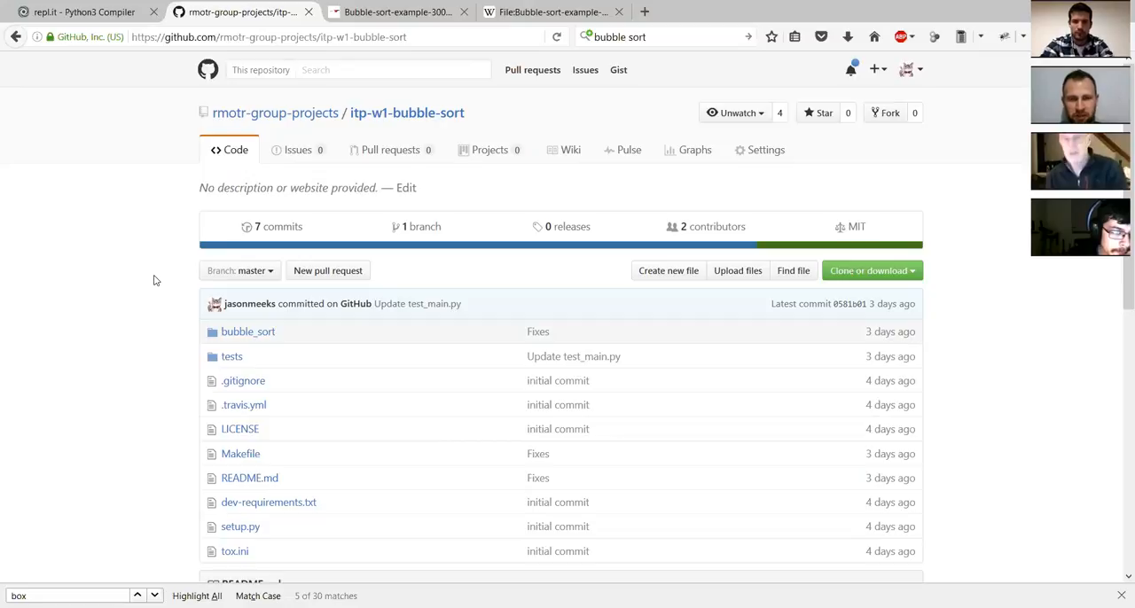
mouse_move(691, 176)
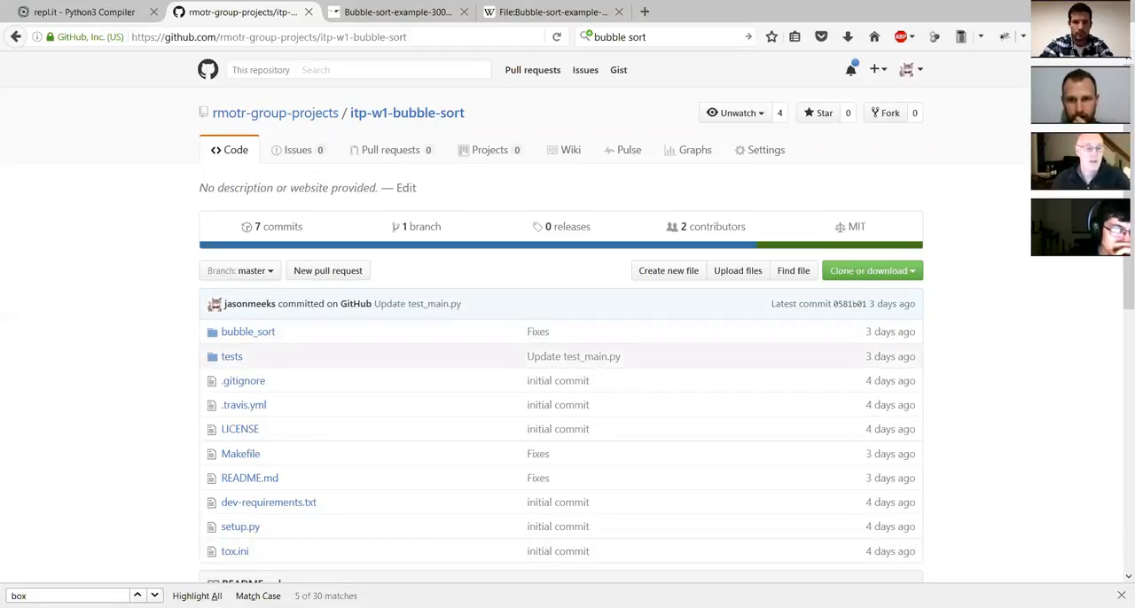
mouse_move(885, 113)
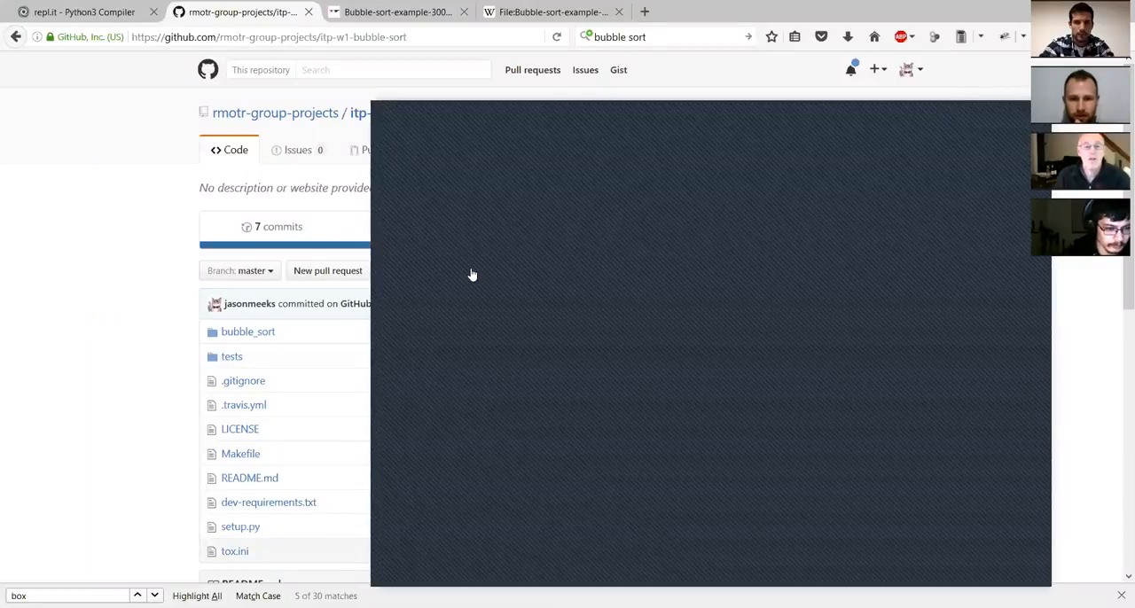
mouse_move(600, 334)
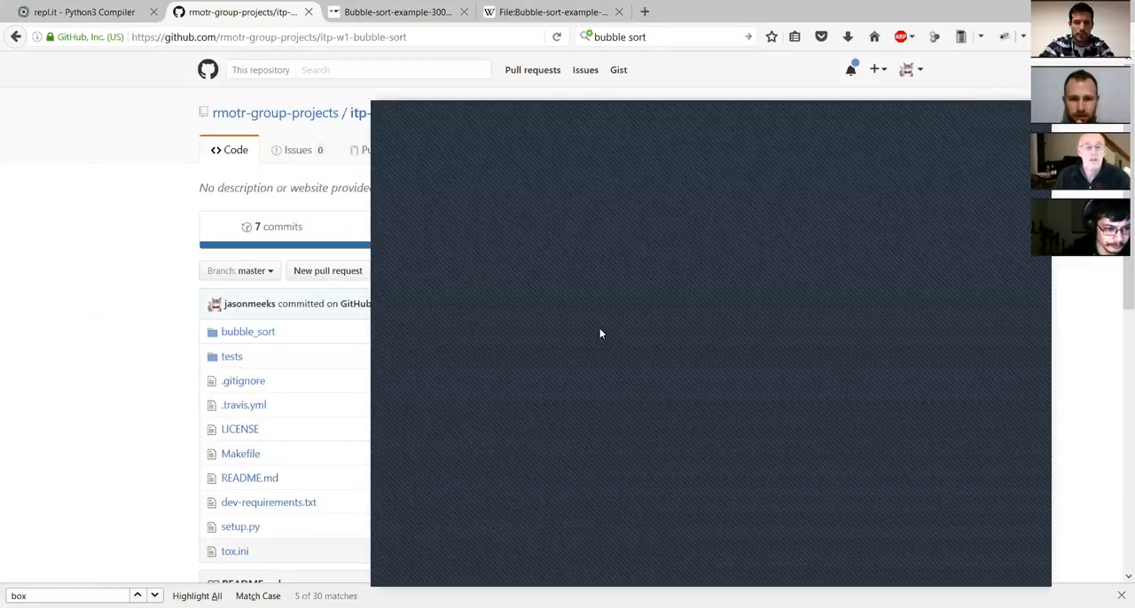
mouse_move(459, 286)
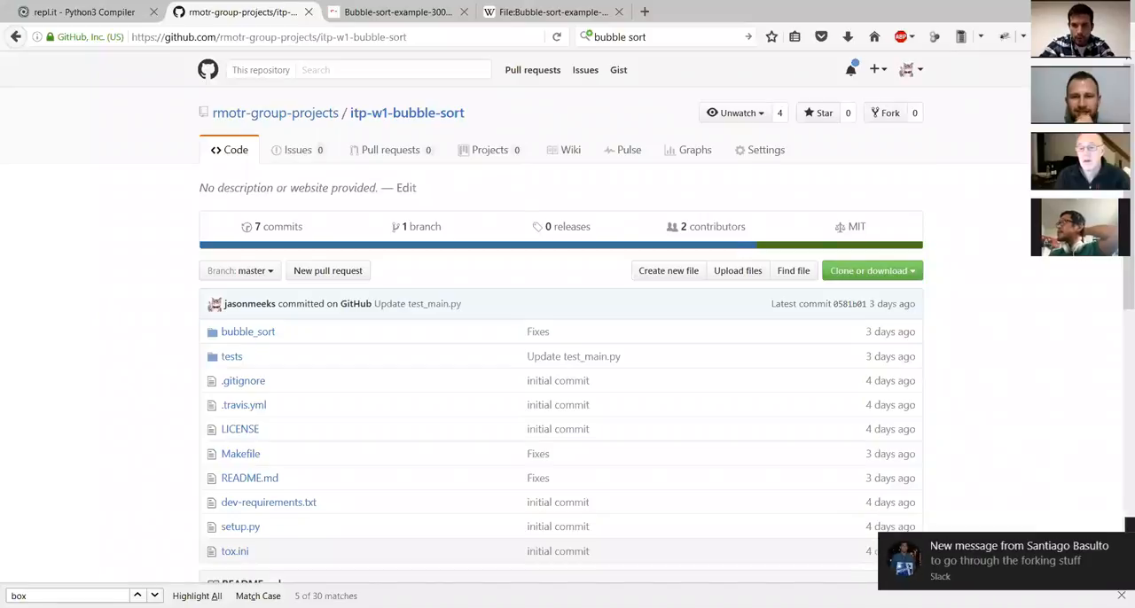
mouse_move(240, 428)
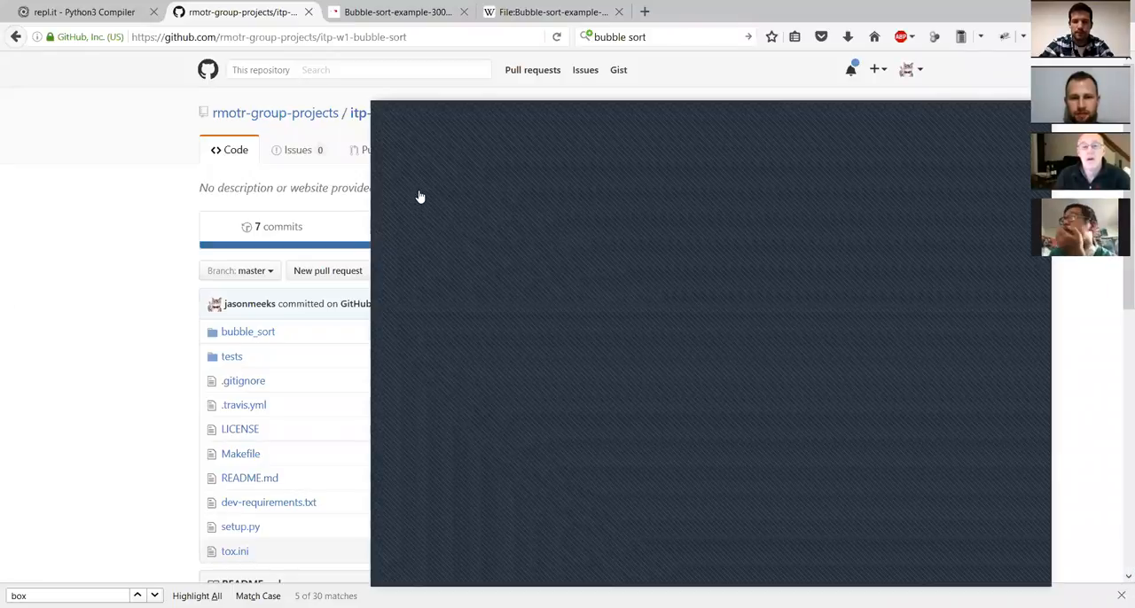
mouse_move(434, 257)
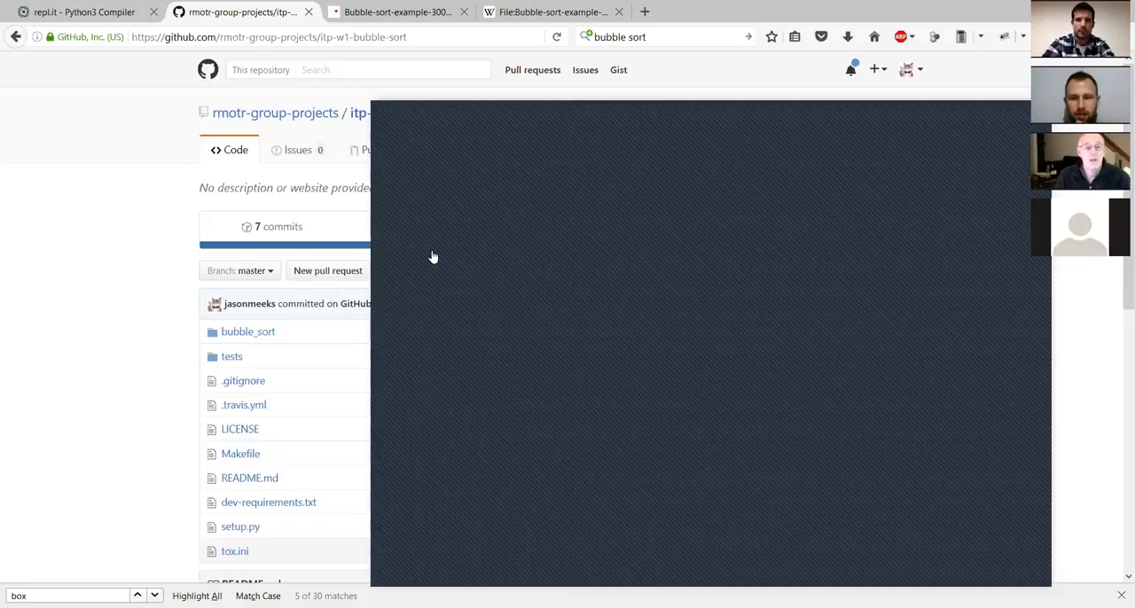
mouse_move(436, 277)
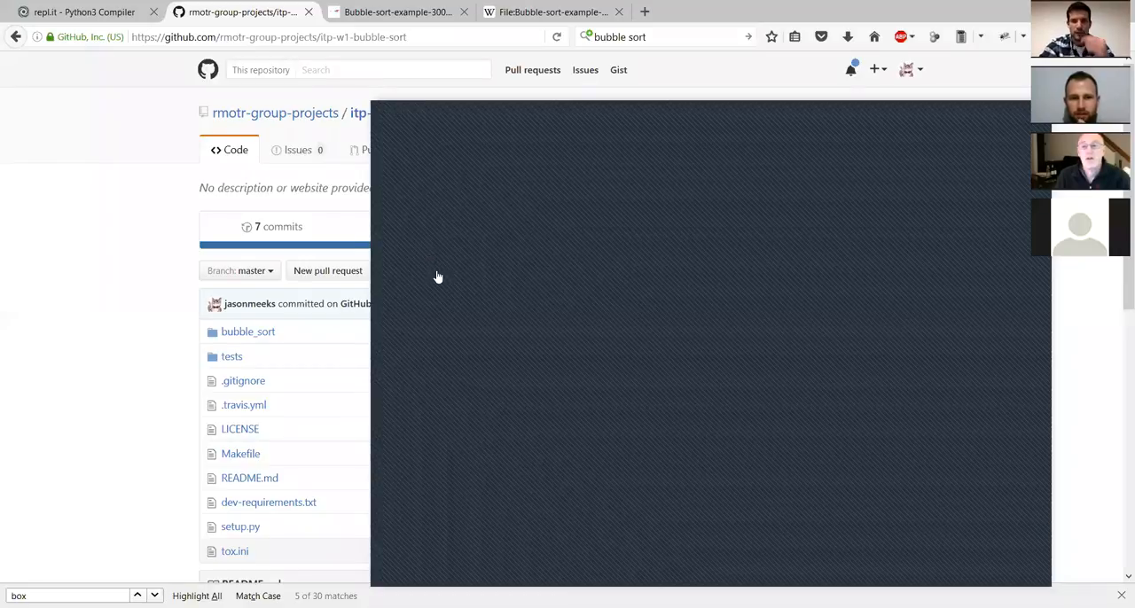
mouse_move(431, 220)
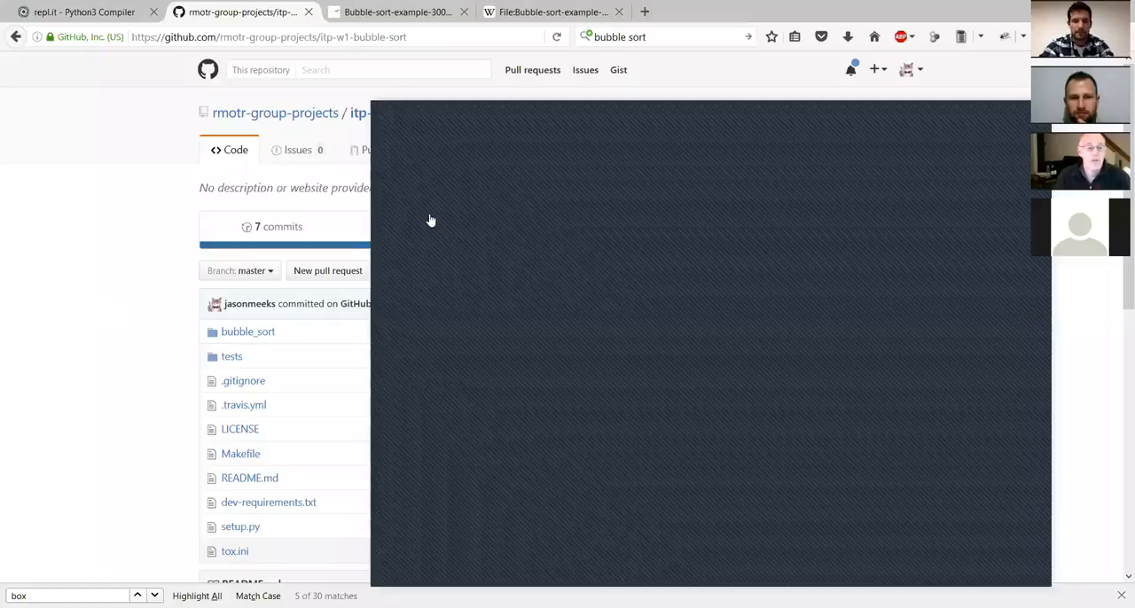
mouse_move(430, 207)
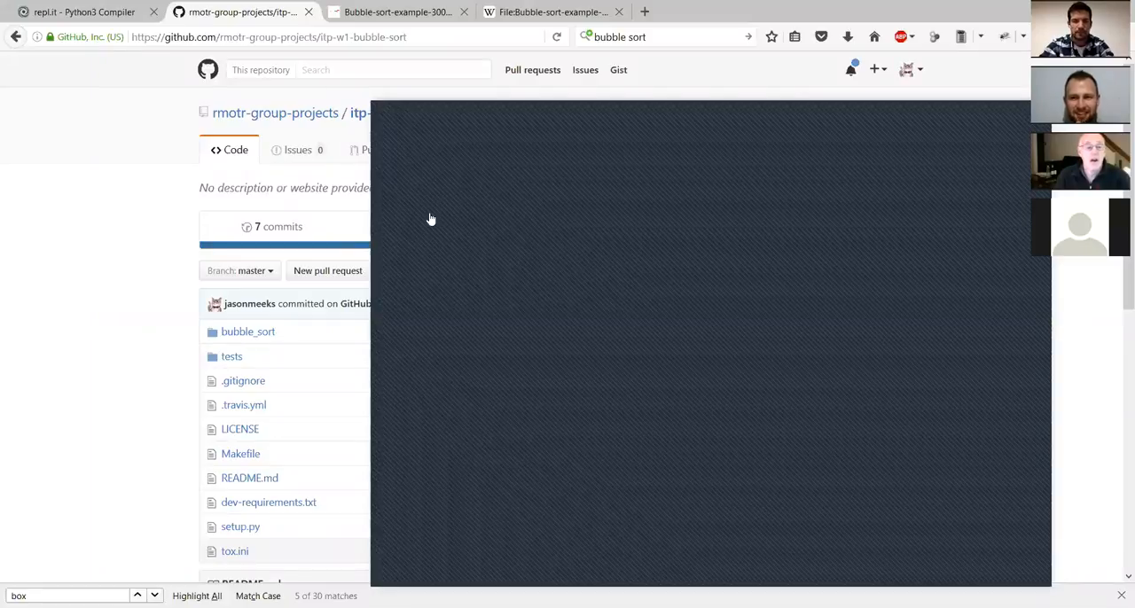
mouse_move(186, 156)
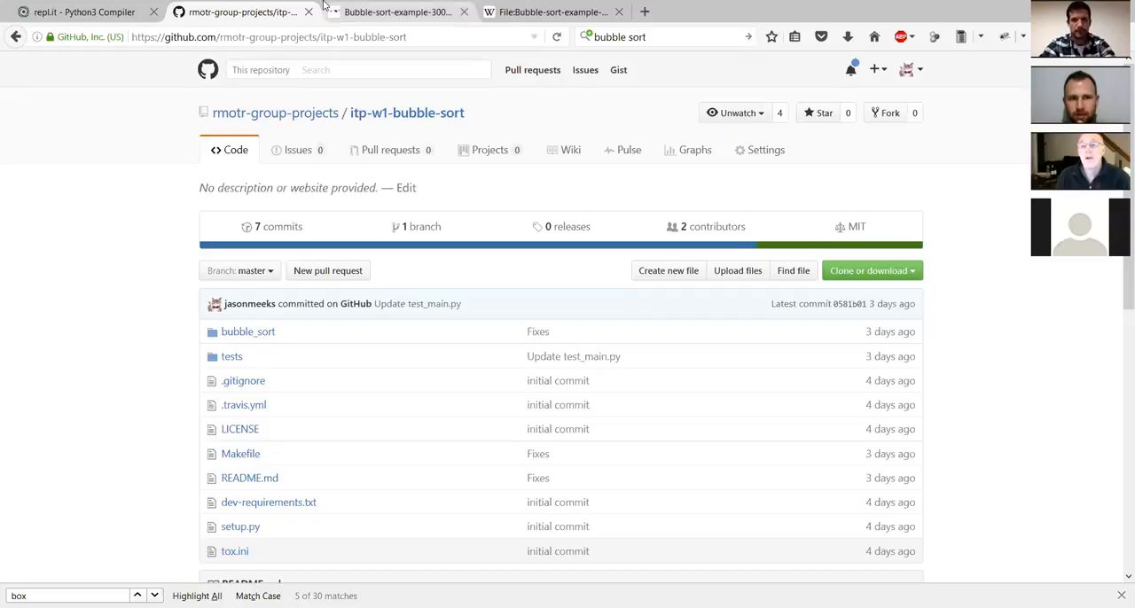
mouse_move(308, 11)
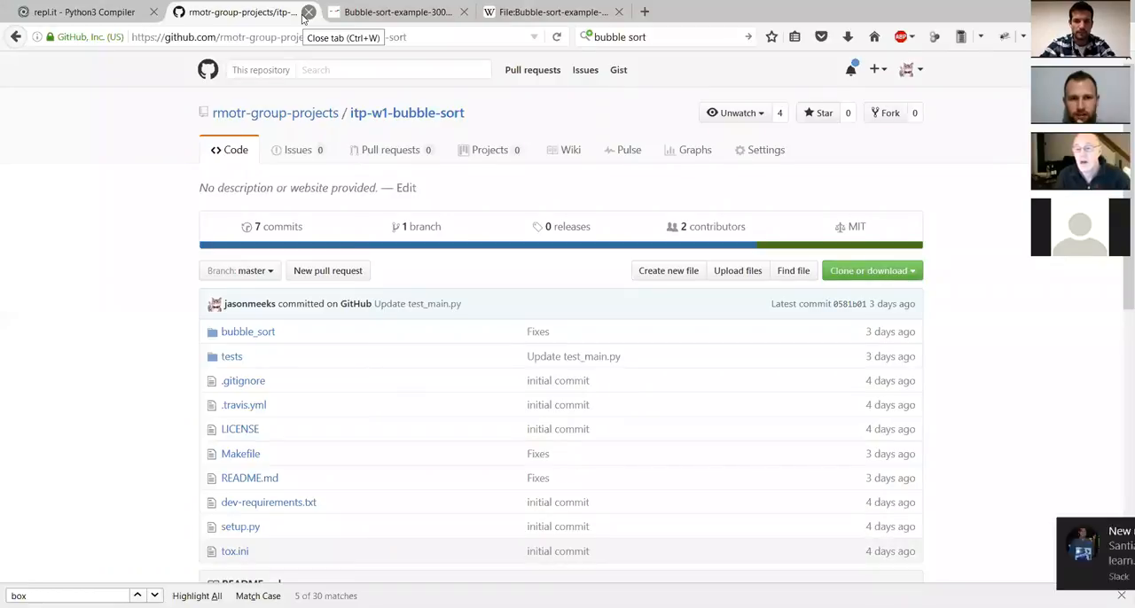
mouse_move(306, 14)
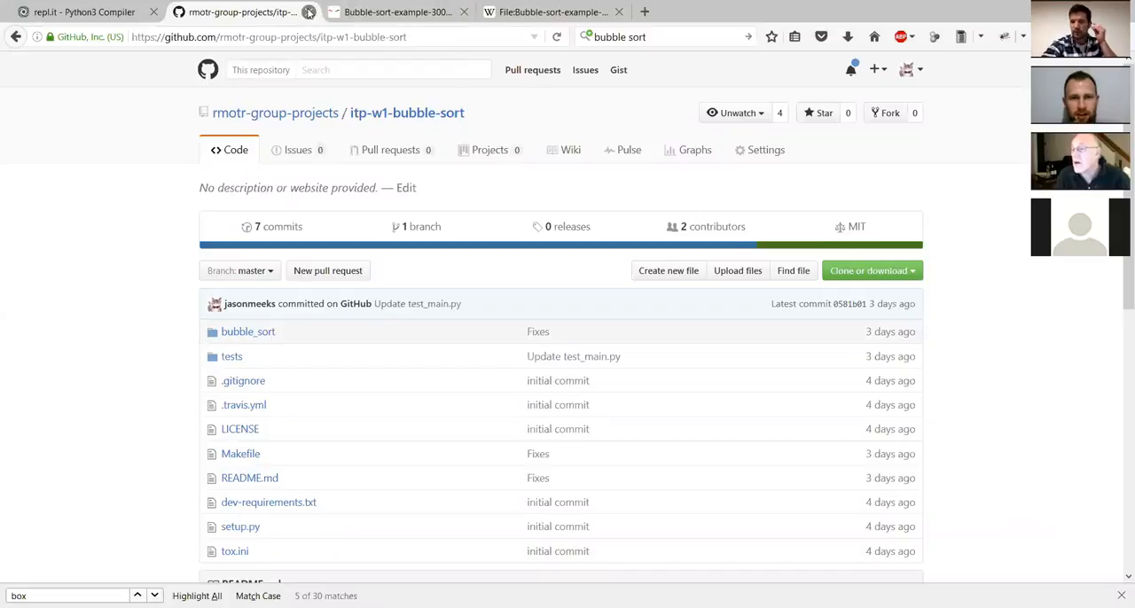
mouse_move(309, 11)
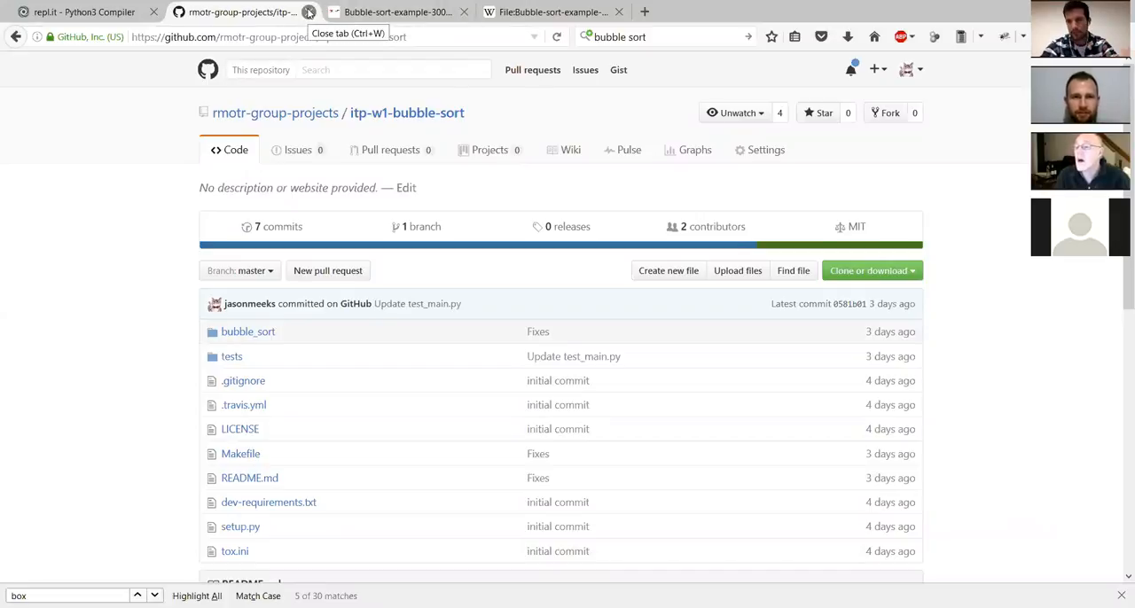